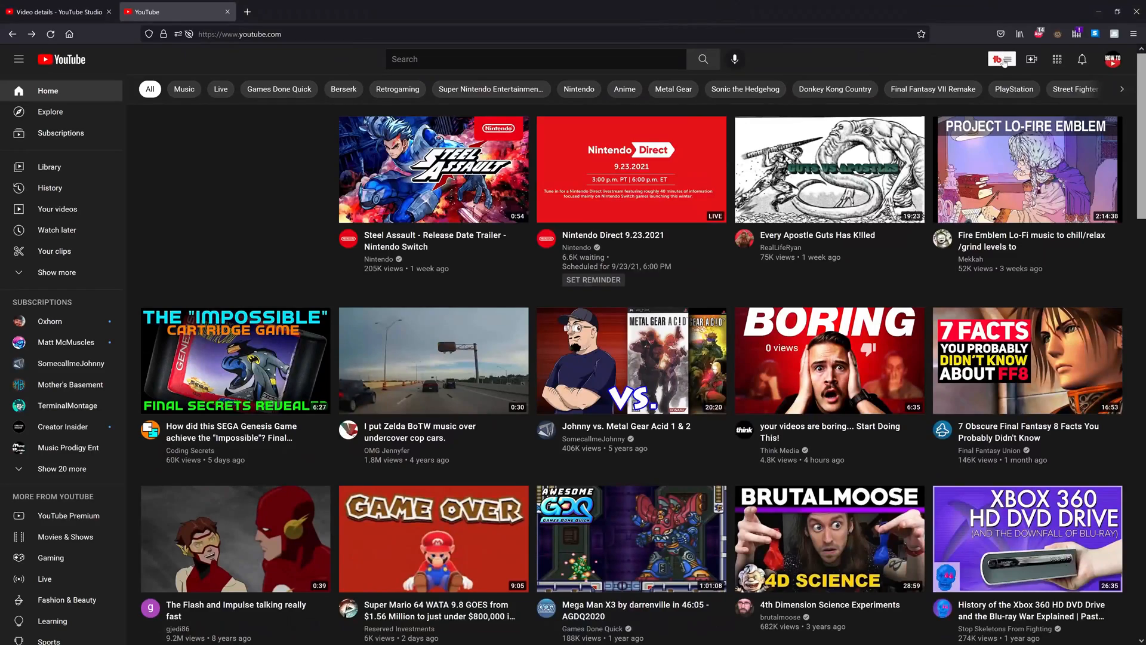
Step: Launch SEO Studio from the TubeBuddy toolbar menu and start a new optimization
{"action": "left_click", "coordinate": [1001, 59]}
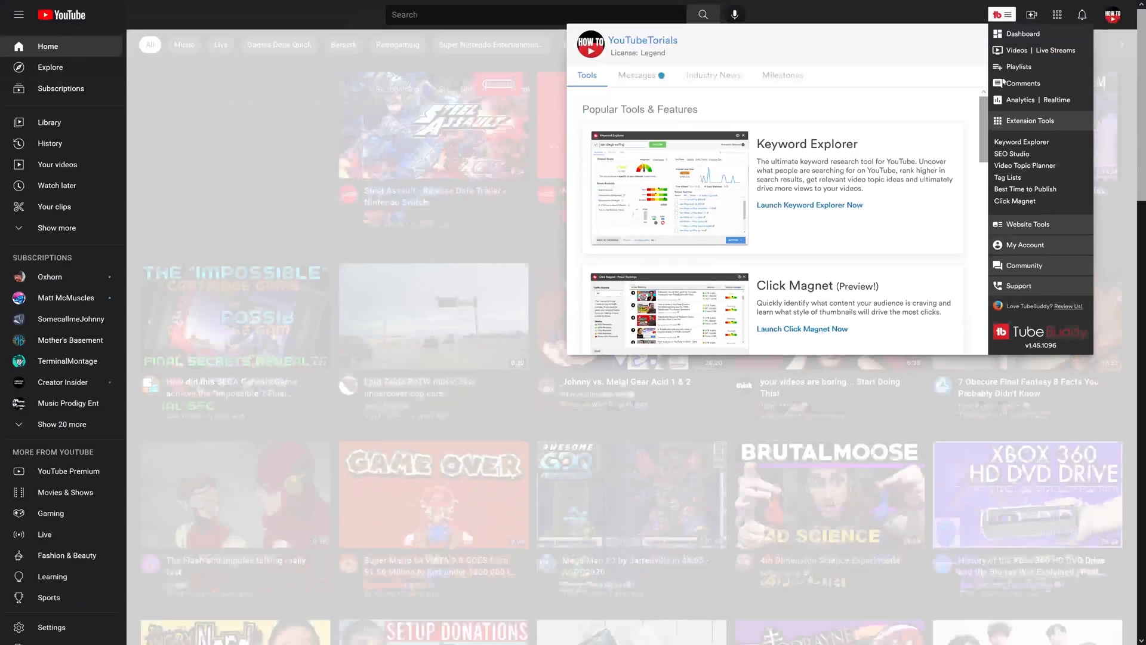
{"action": "left_click", "coordinate": [1011, 154]}
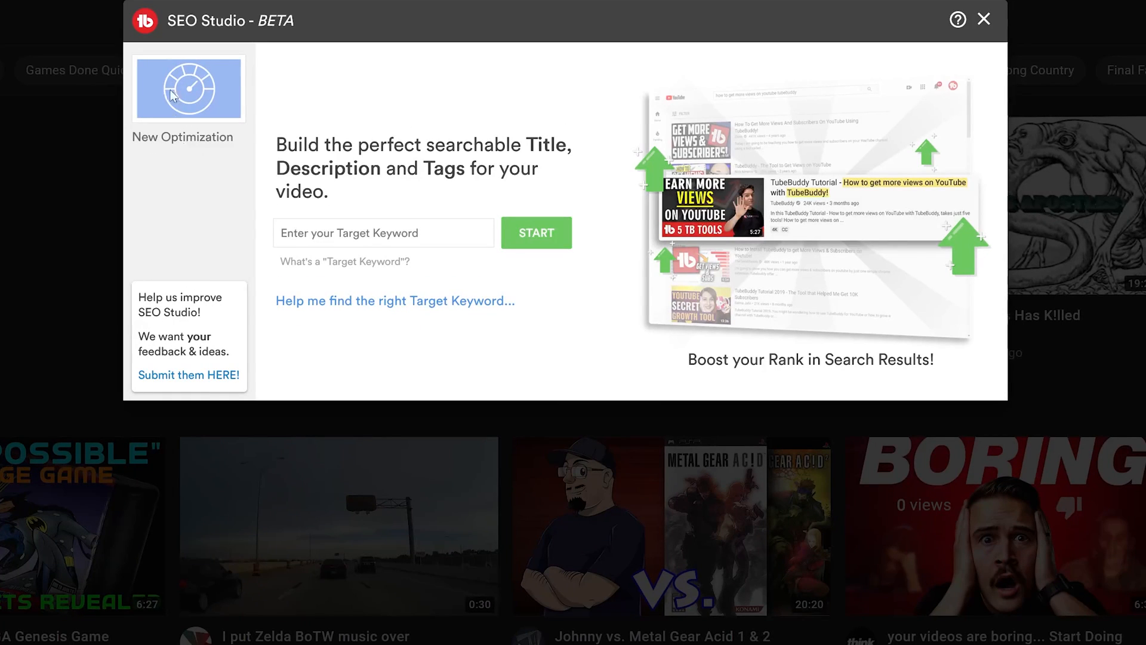
{"action": "left_click", "coordinate": [982, 19]}
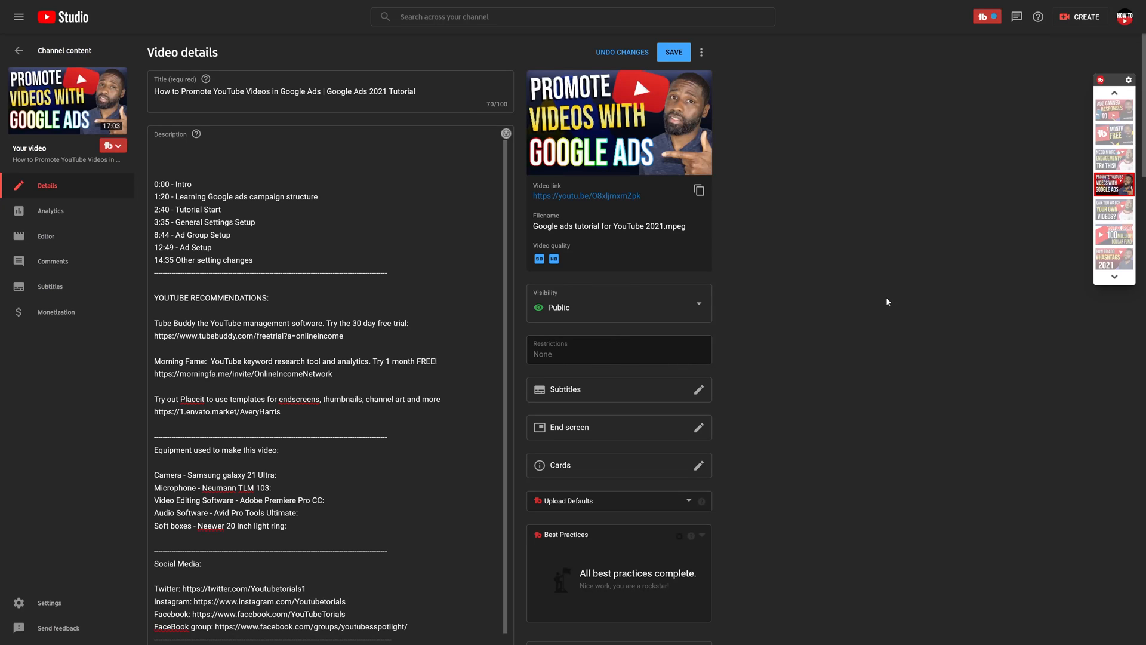
{"action": "mouse_move", "coordinate": [886, 307]}
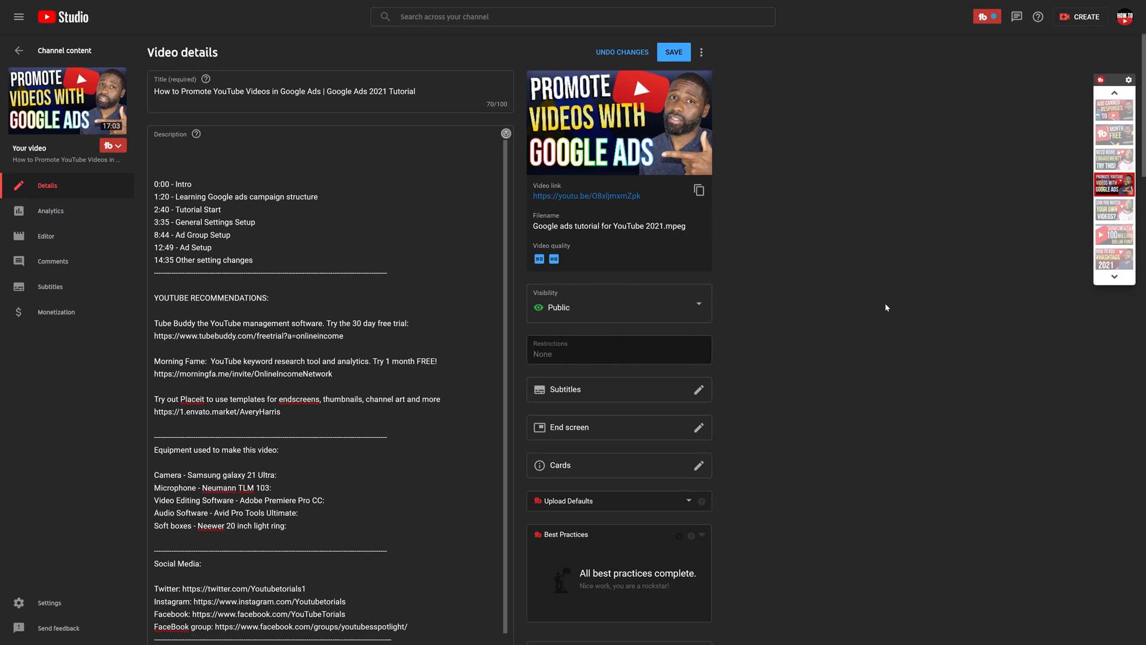
{"action": "mouse_move", "coordinate": [848, 406]}
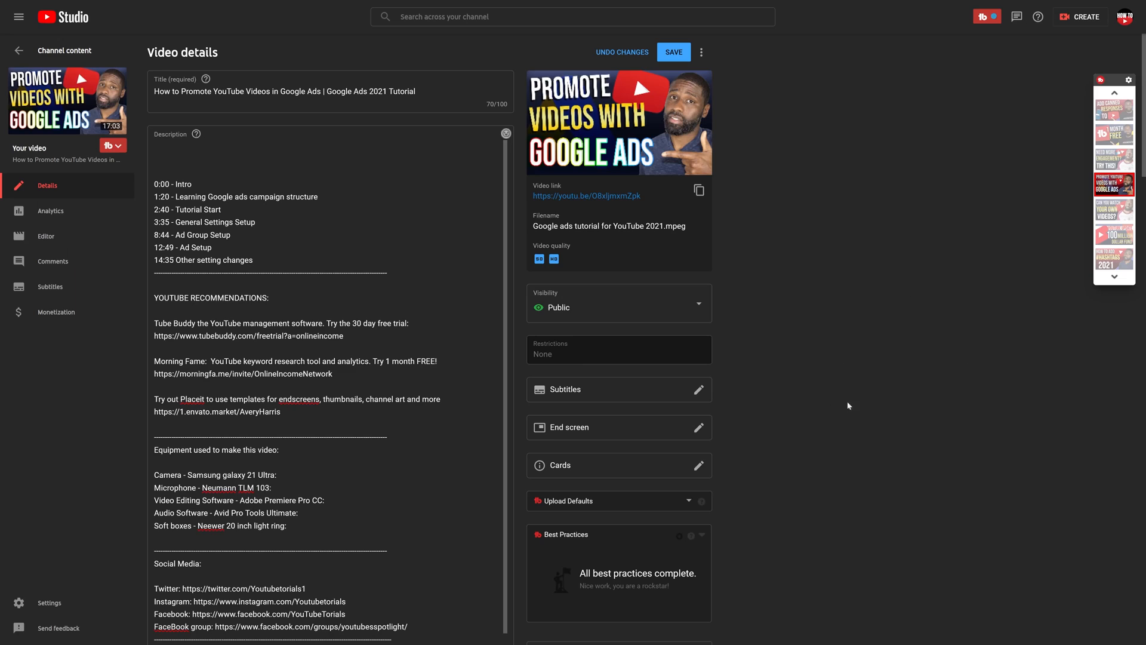
{"action": "mouse_move", "coordinate": [868, 292]}
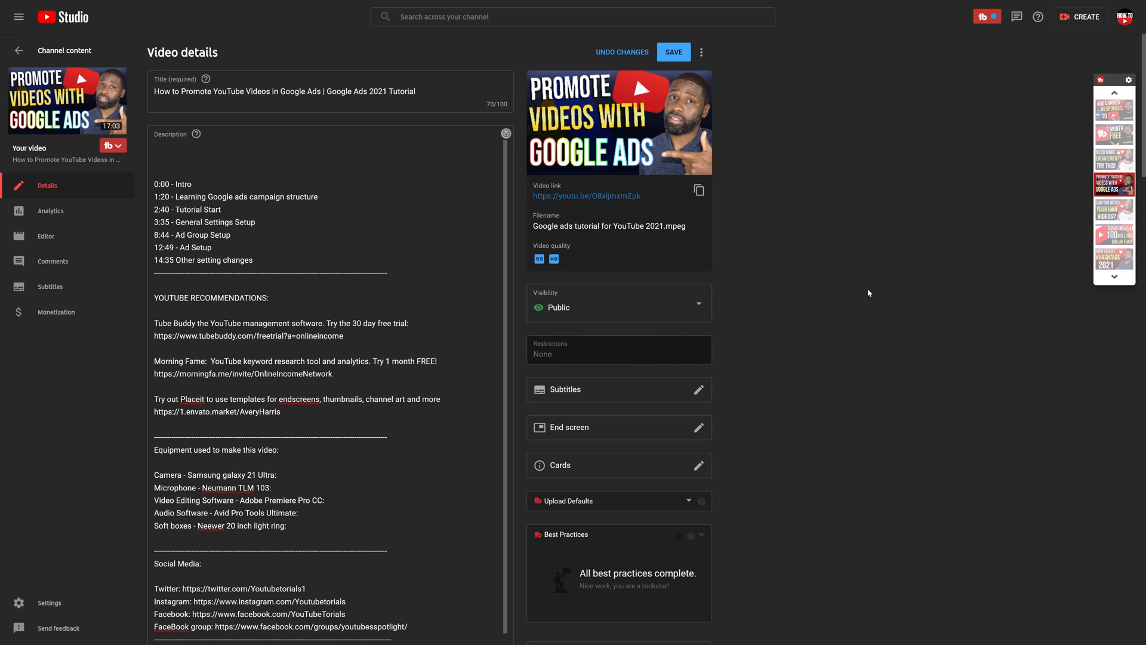
{"action": "mouse_move", "coordinate": [572, 189]}
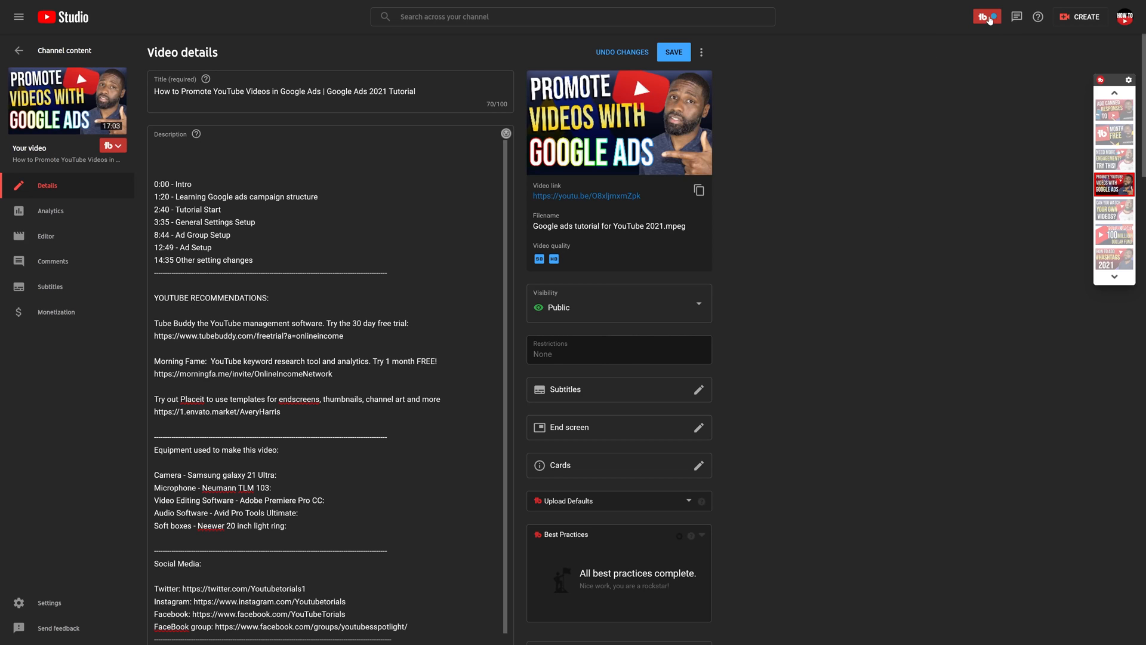
Step: Launch SEO Studio for this video from TubeBuddy's Extension Tools list
{"action": "left_click", "coordinate": [986, 16]}
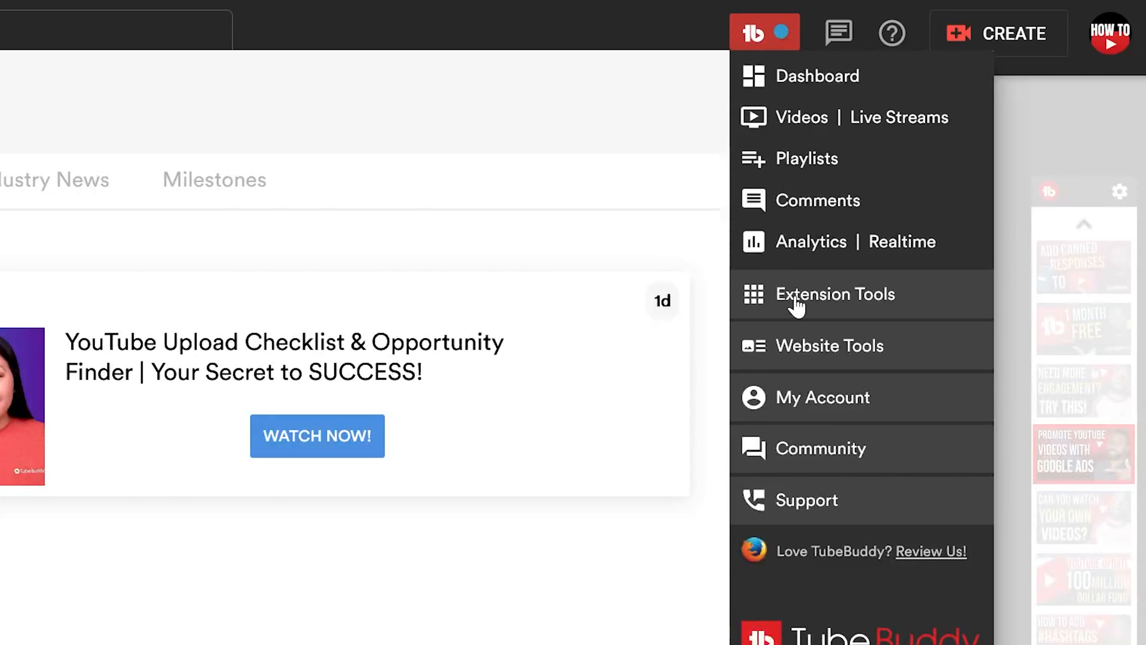
{"action": "left_click", "coordinate": [835, 293]}
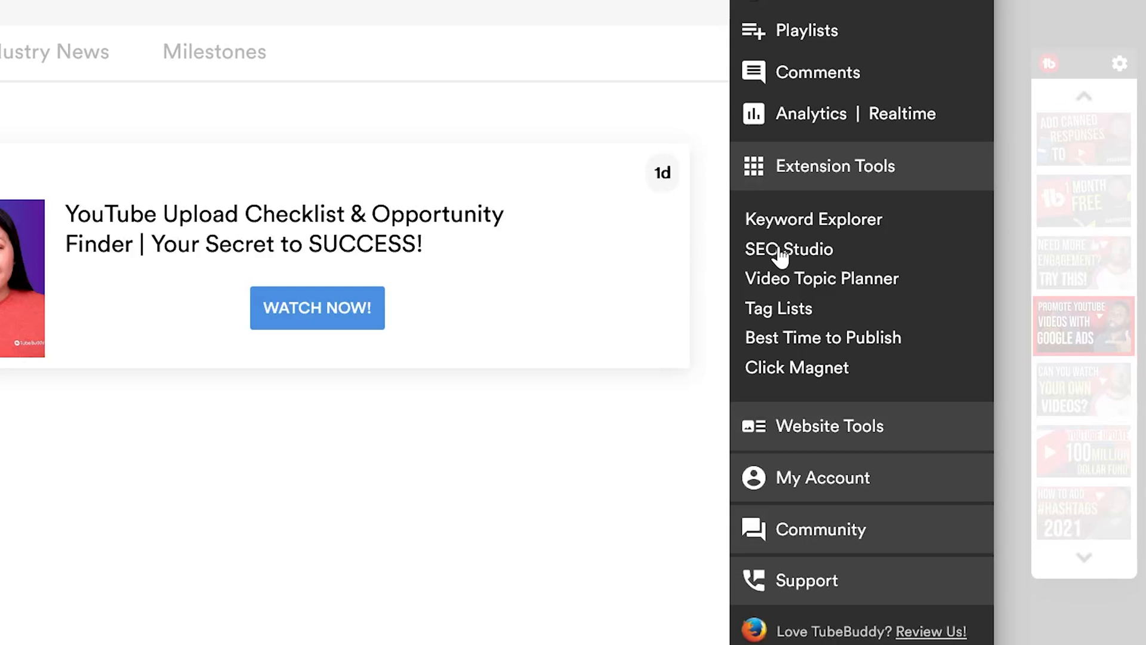
{"action": "left_click", "coordinate": [789, 248]}
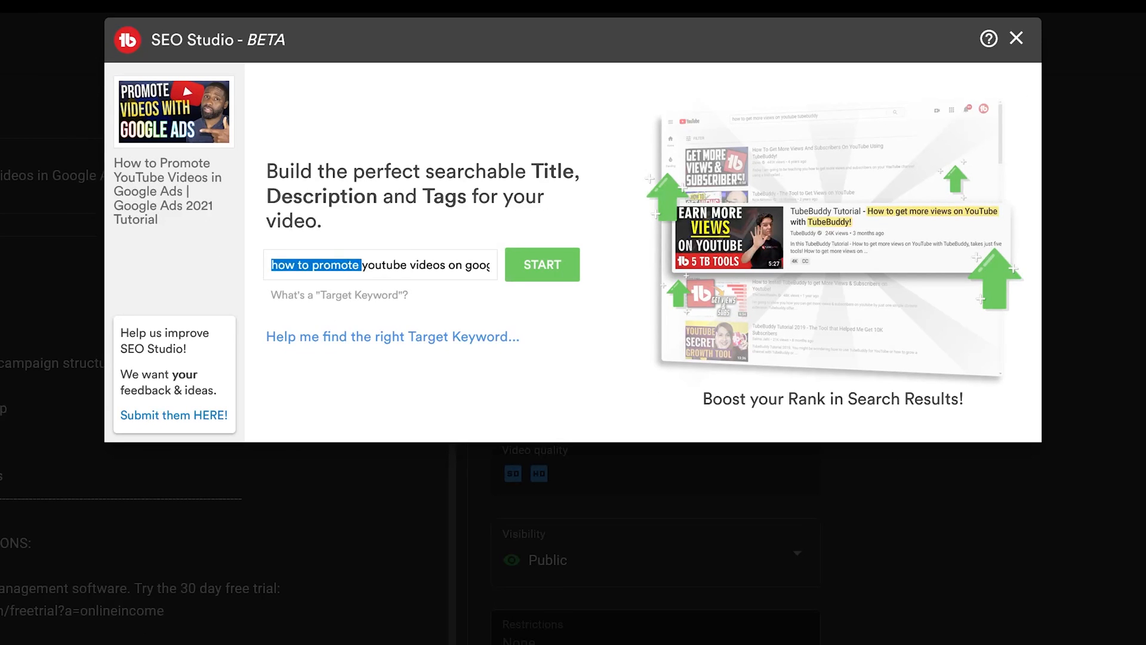
Step: Start optimizing for 'how to promote youtube videos on google ads 2021', opening Step 1 at 65%
{"action": "left_click", "coordinate": [380, 264]}
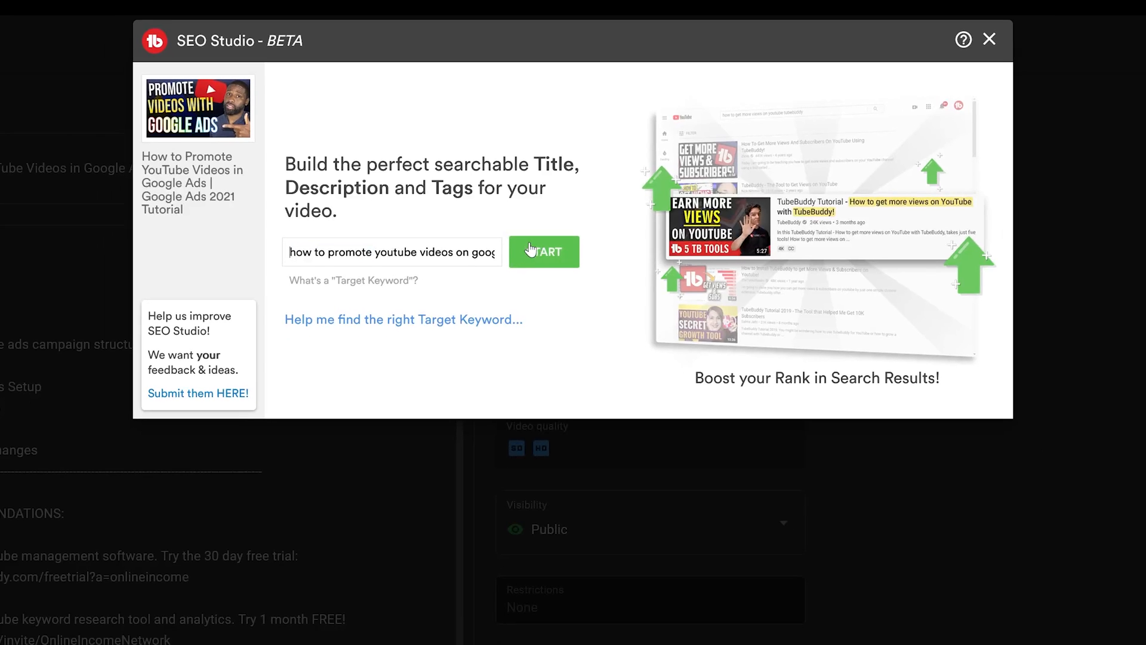
{"action": "left_click", "coordinate": [544, 252]}
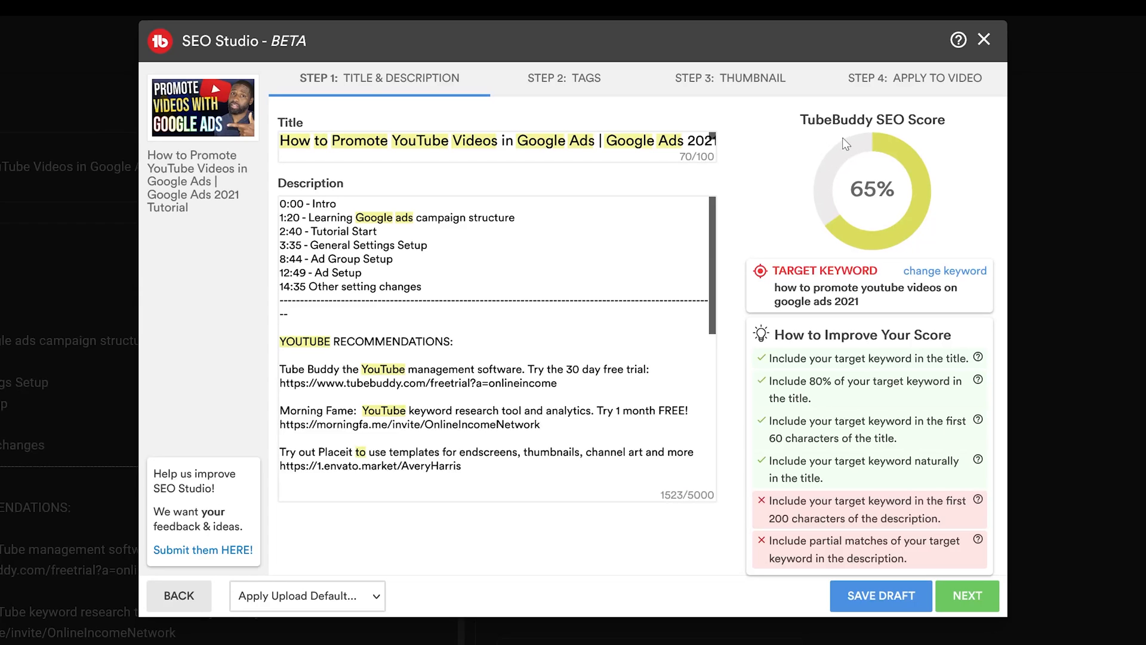
{"action": "mouse_move", "coordinate": [845, 143]}
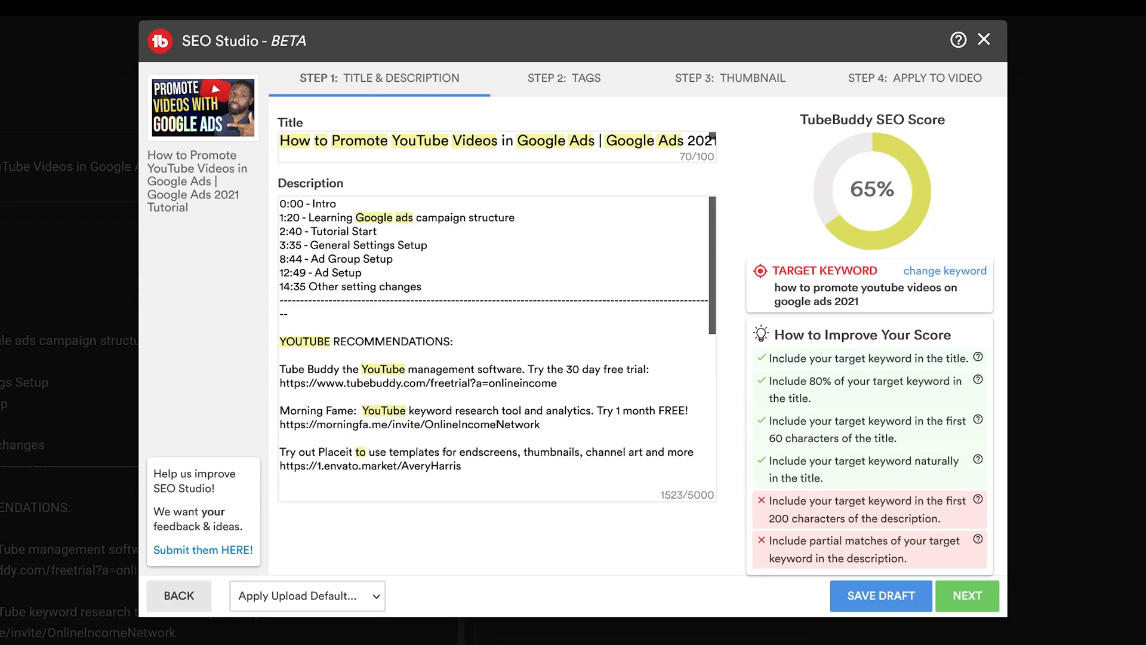
{"action": "mouse_move", "coordinate": [921, 144]}
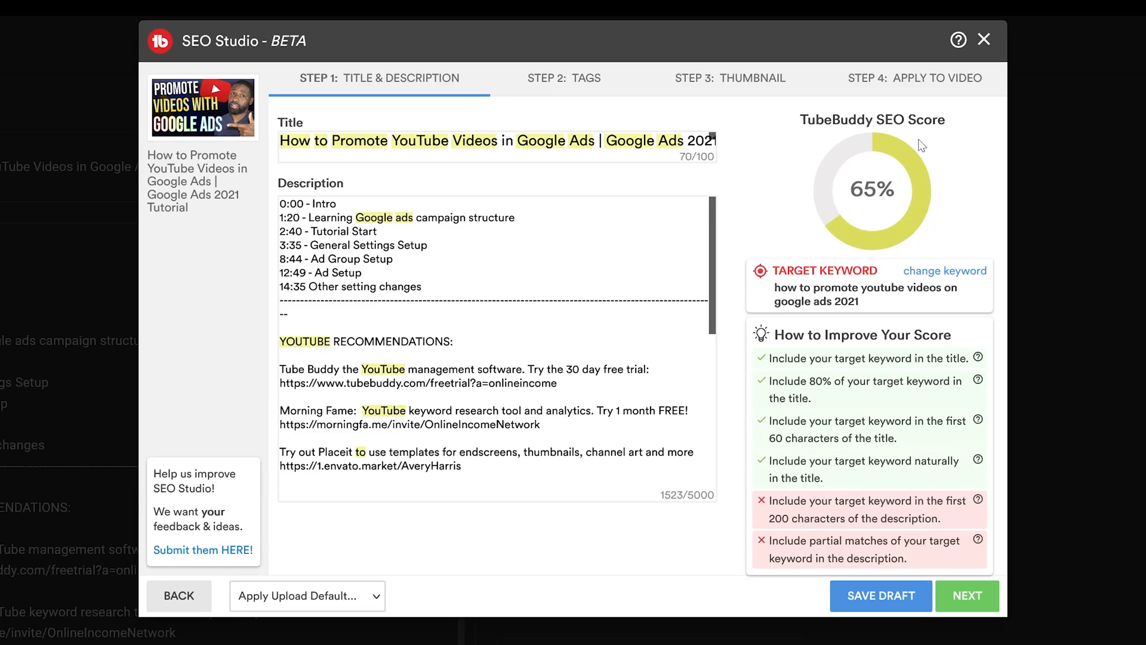
{"action": "mouse_move", "coordinate": [730, 372]}
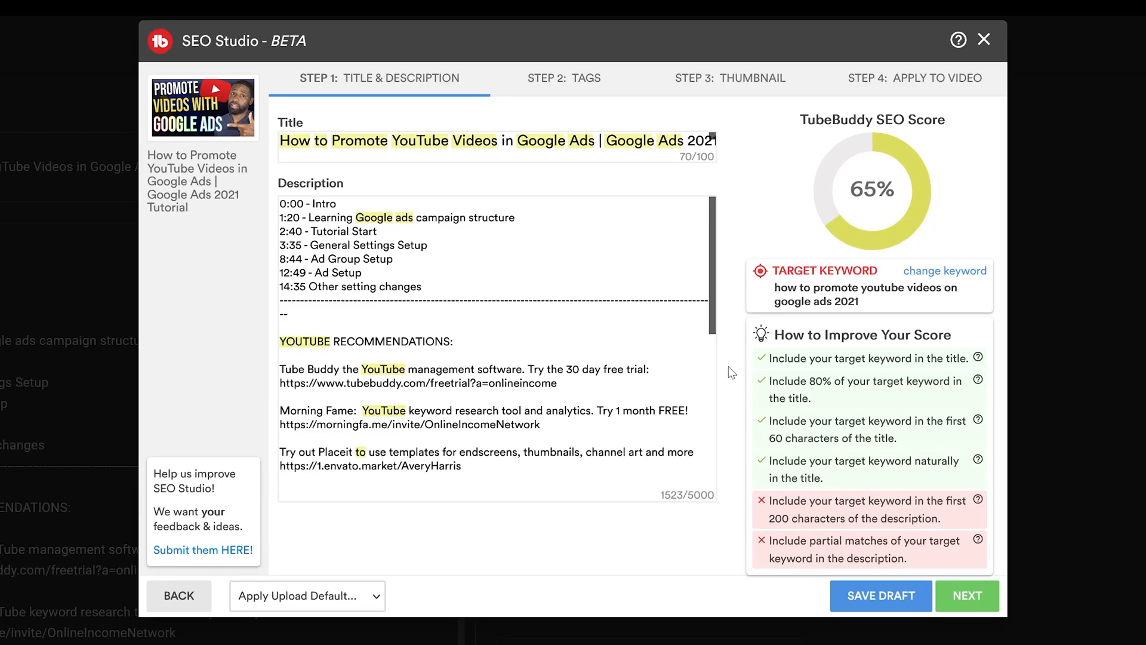
{"action": "mouse_move", "coordinate": [747, 353]}
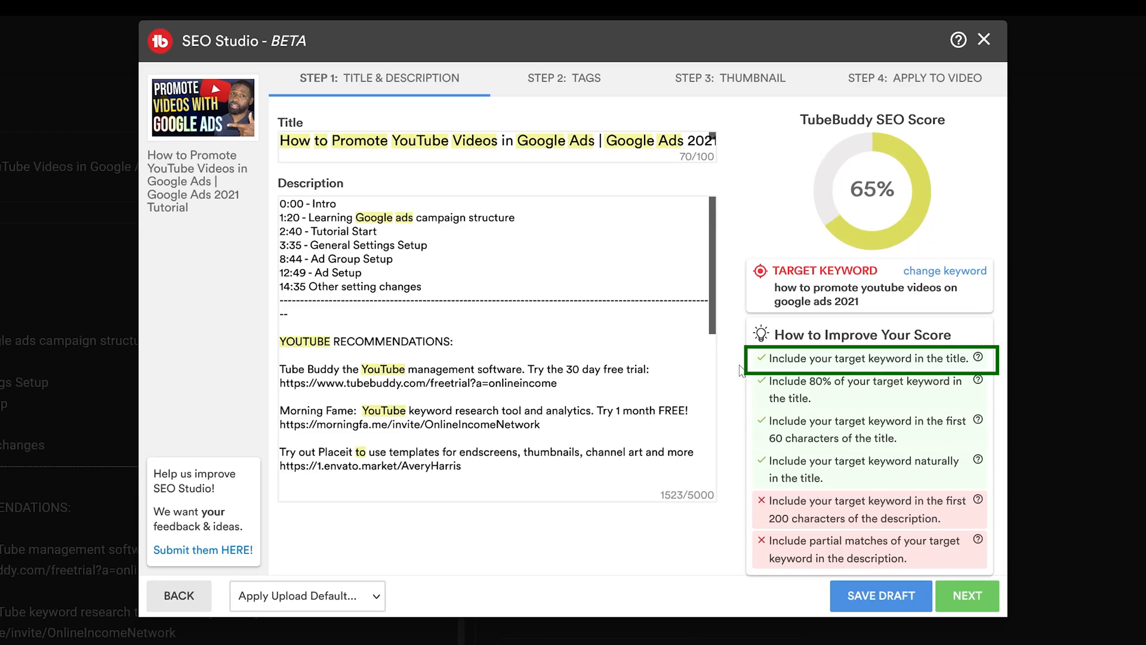
{"action": "mouse_move", "coordinate": [744, 369]}
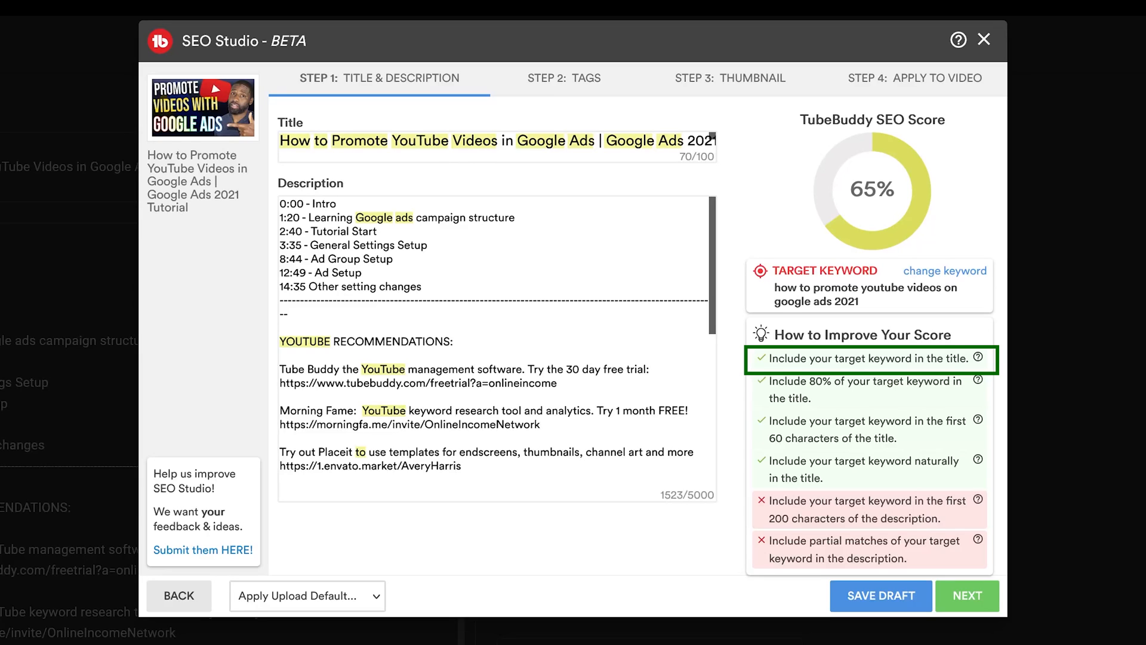
Step: Replace 'in' with 'with' so the title reads How to Promote YouTube Videos with Google Ads
{"action": "double_click", "coordinate": [507, 141]}
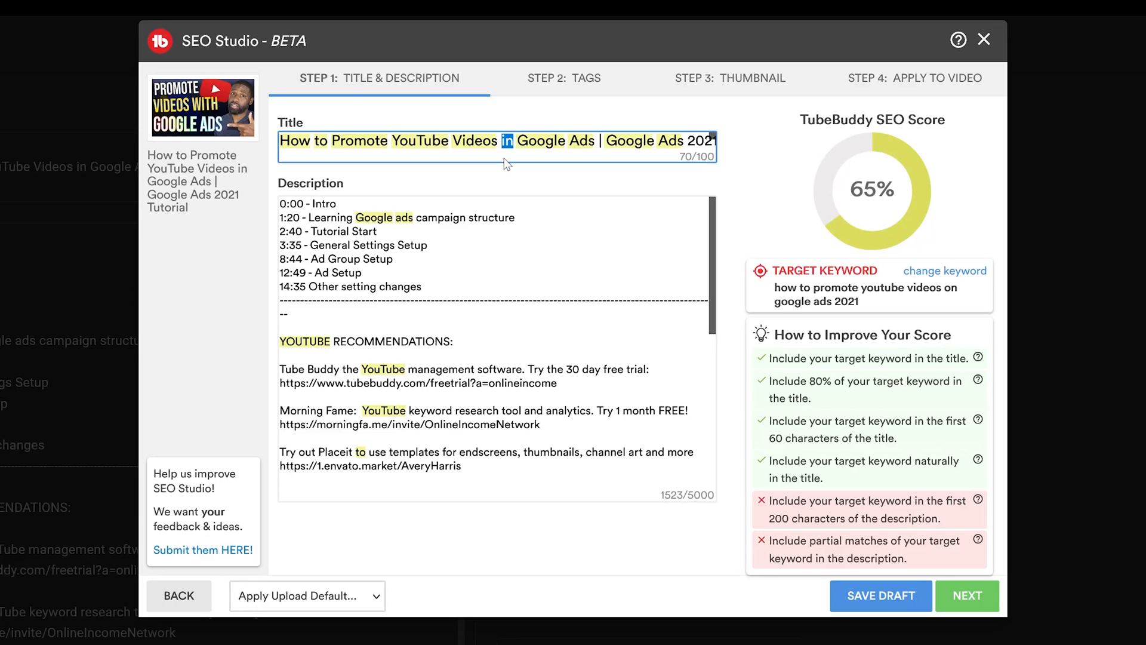
{"action": "type", "text": "with"}
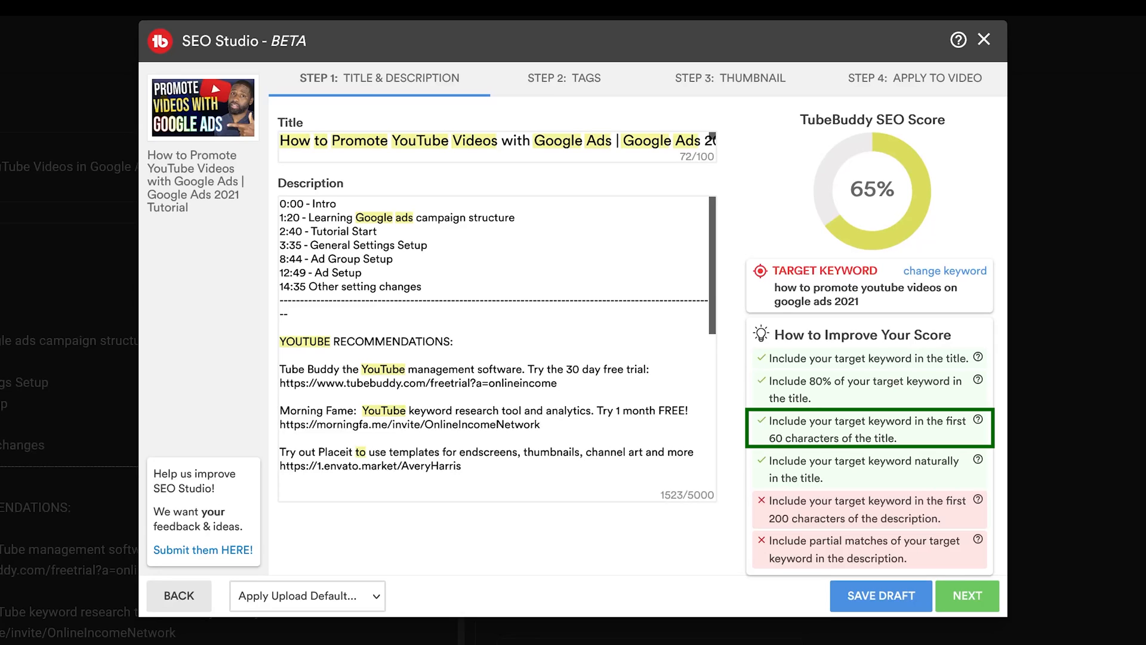
{"action": "mouse_move", "coordinate": [788, 491]}
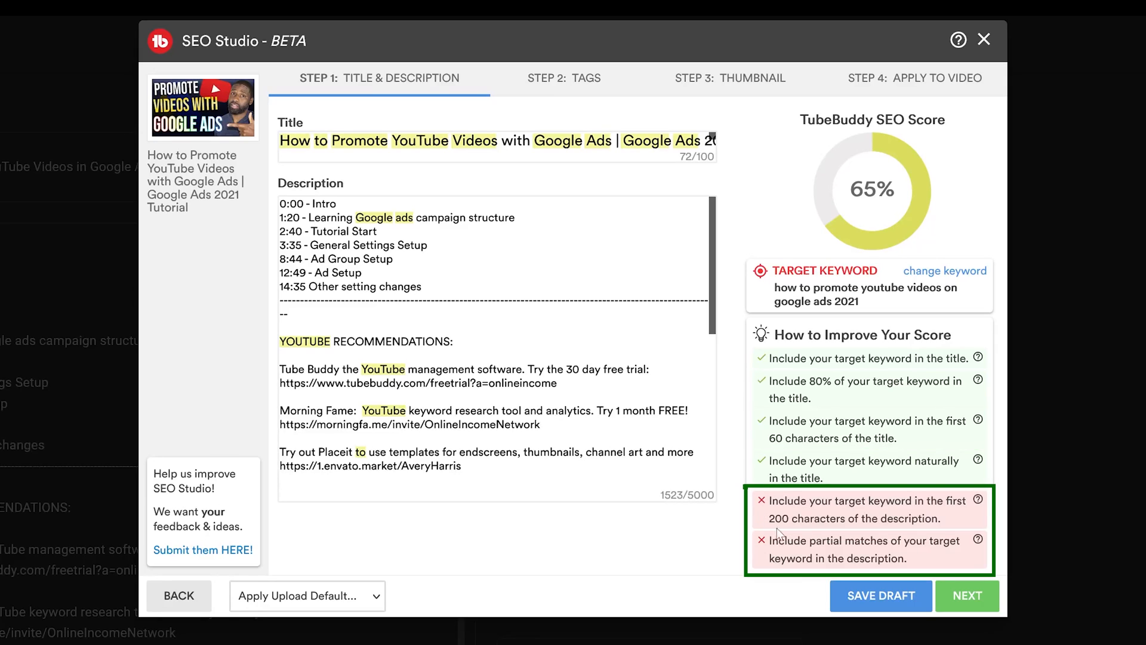
{"action": "mouse_move", "coordinate": [772, 519]}
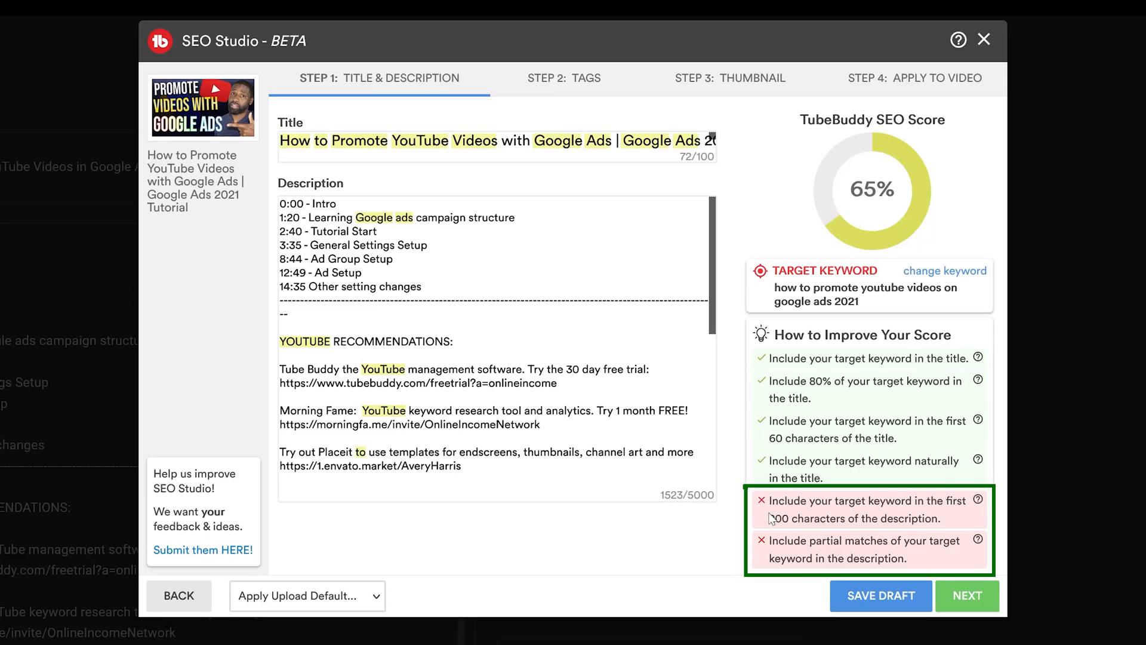
{"action": "mouse_move", "coordinate": [749, 547]}
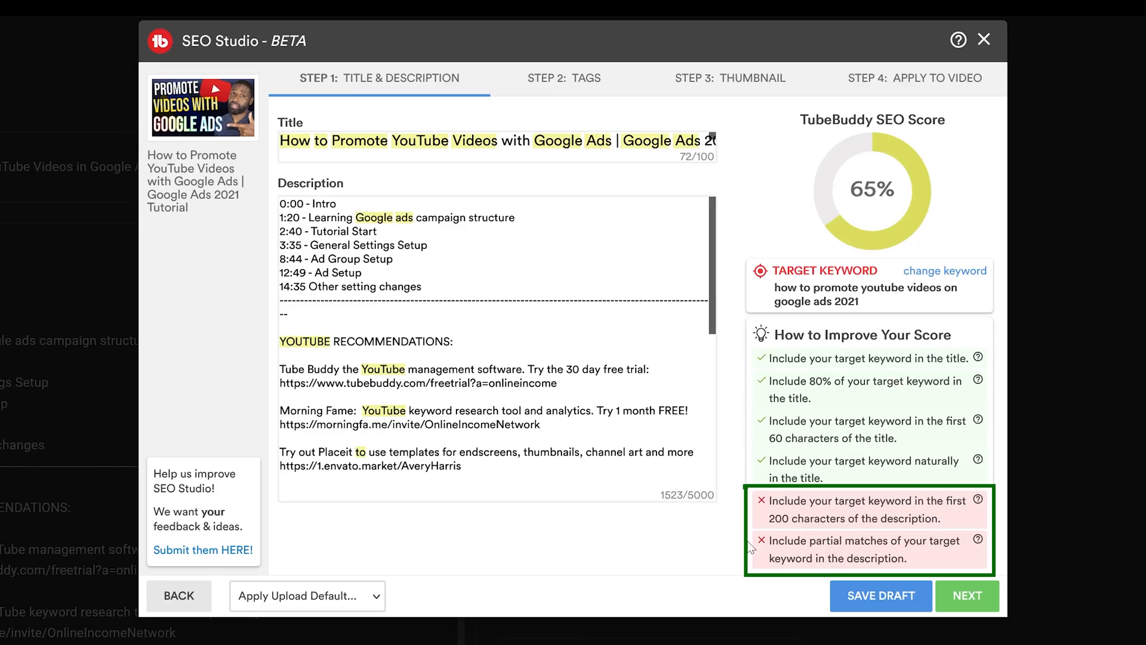
{"action": "mouse_move", "coordinate": [750, 548]}
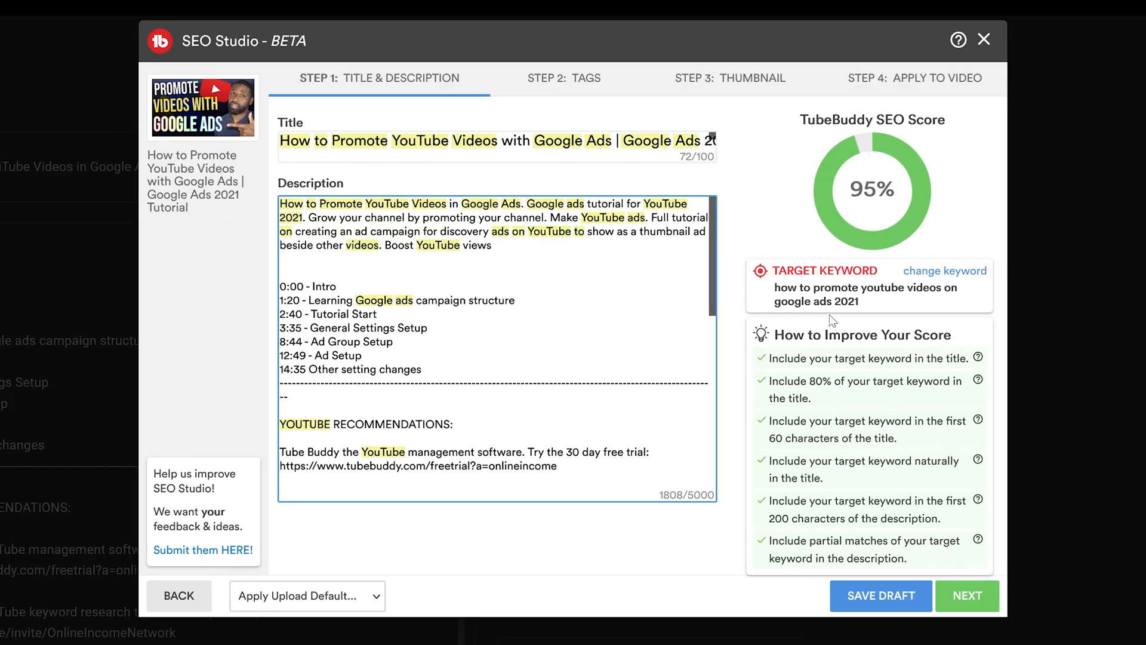
{"action": "mouse_move", "coordinate": [840, 182]}
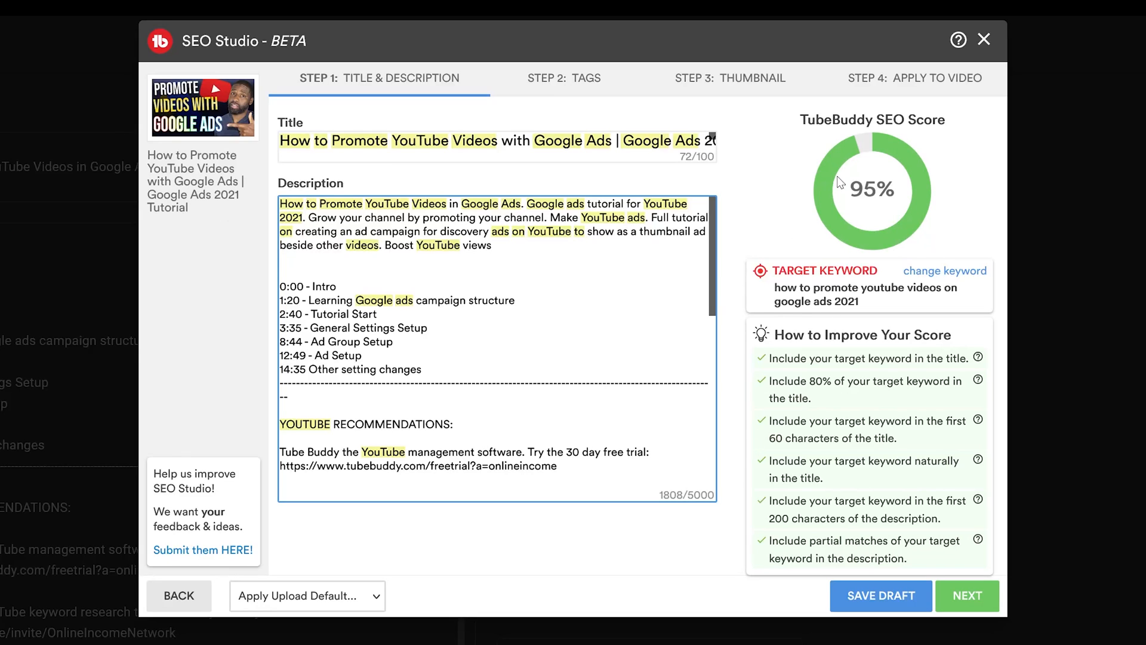
{"action": "mouse_move", "coordinate": [736, 429]}
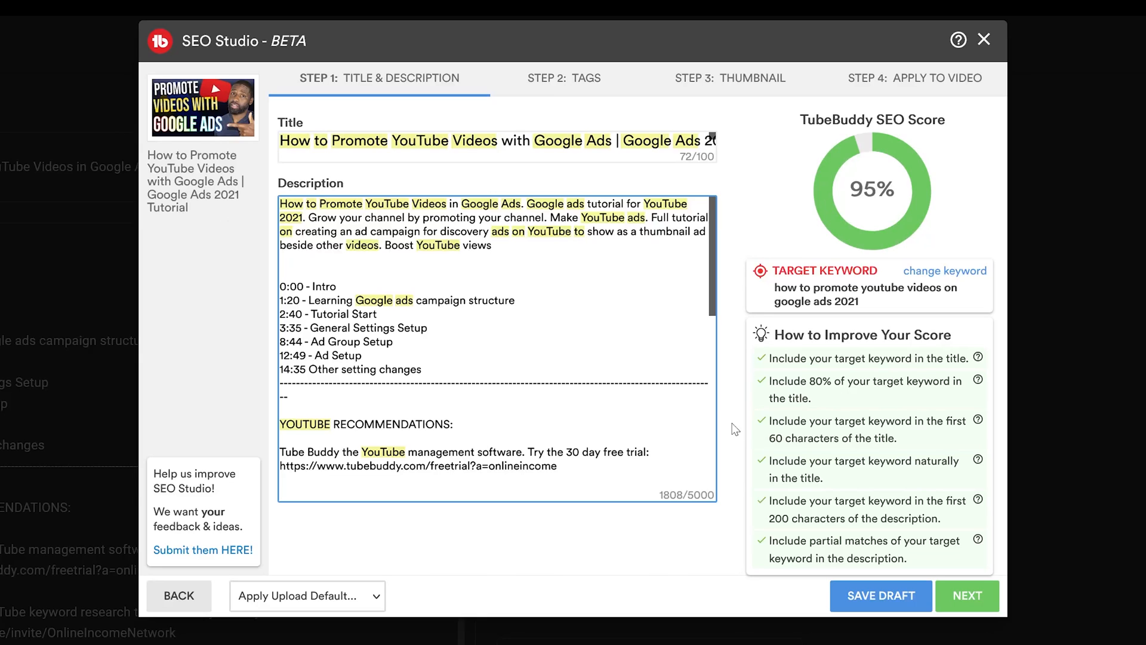
{"action": "mouse_move", "coordinate": [766, 555]}
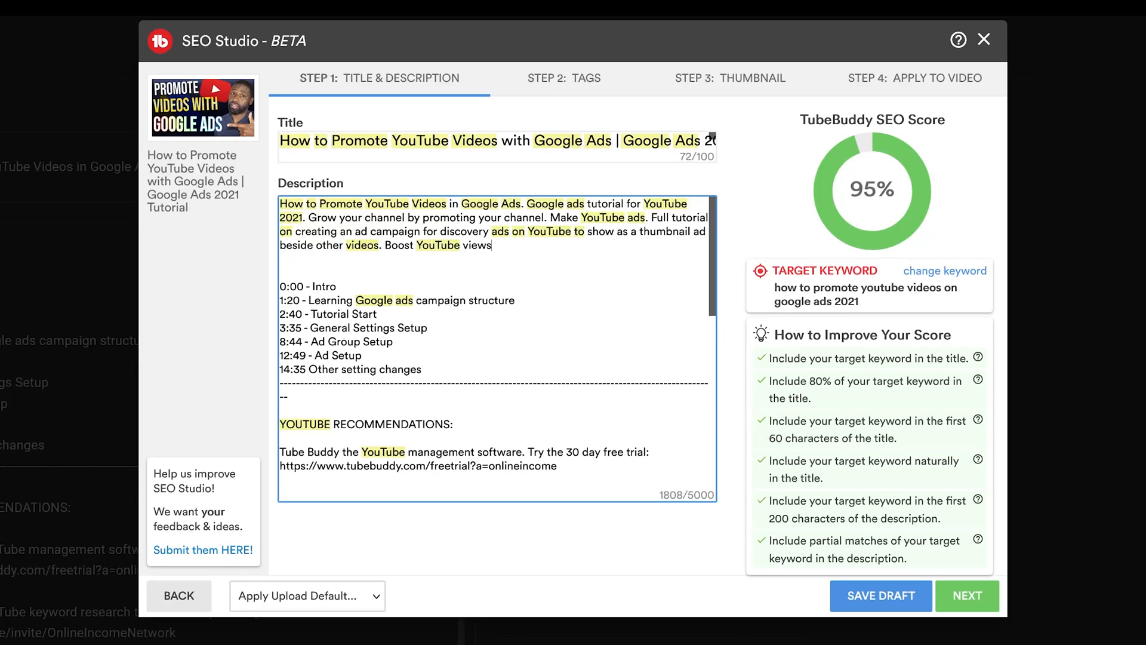
{"action": "mouse_move", "coordinate": [864, 571]}
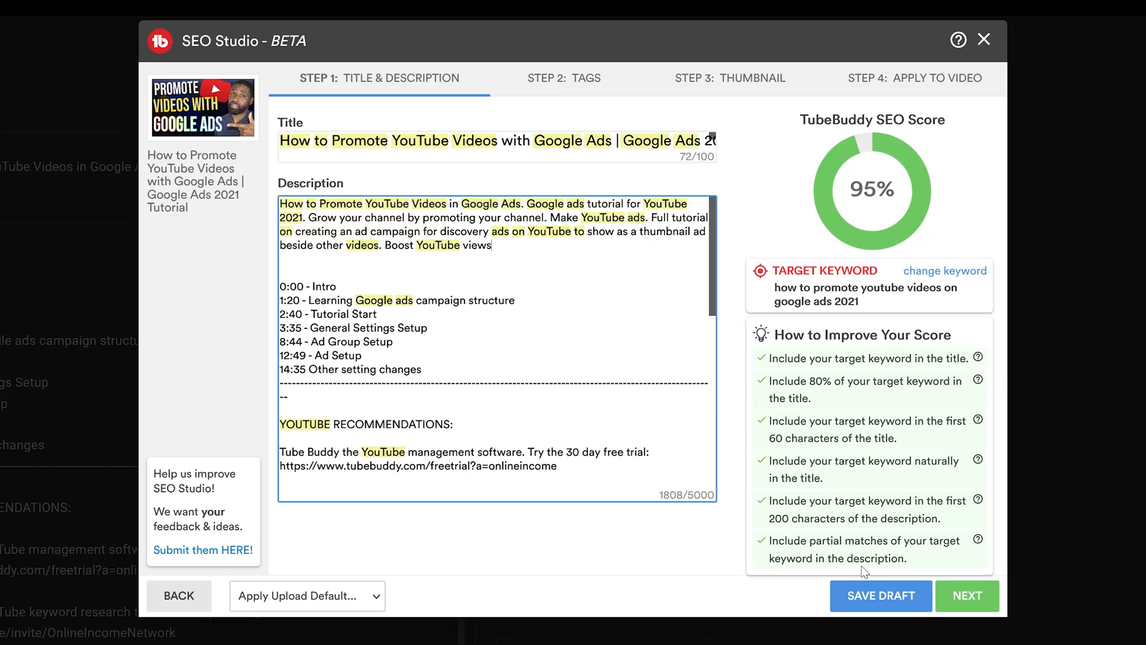
{"action": "mouse_move", "coordinate": [740, 563]}
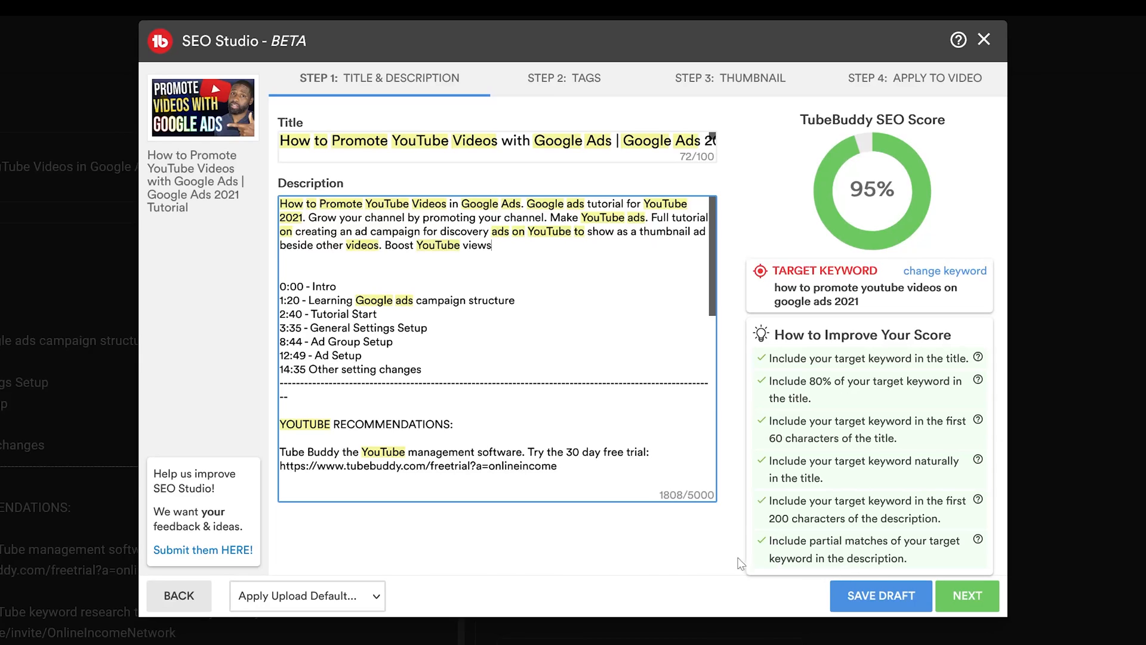
{"action": "mouse_move", "coordinate": [451, 197]}
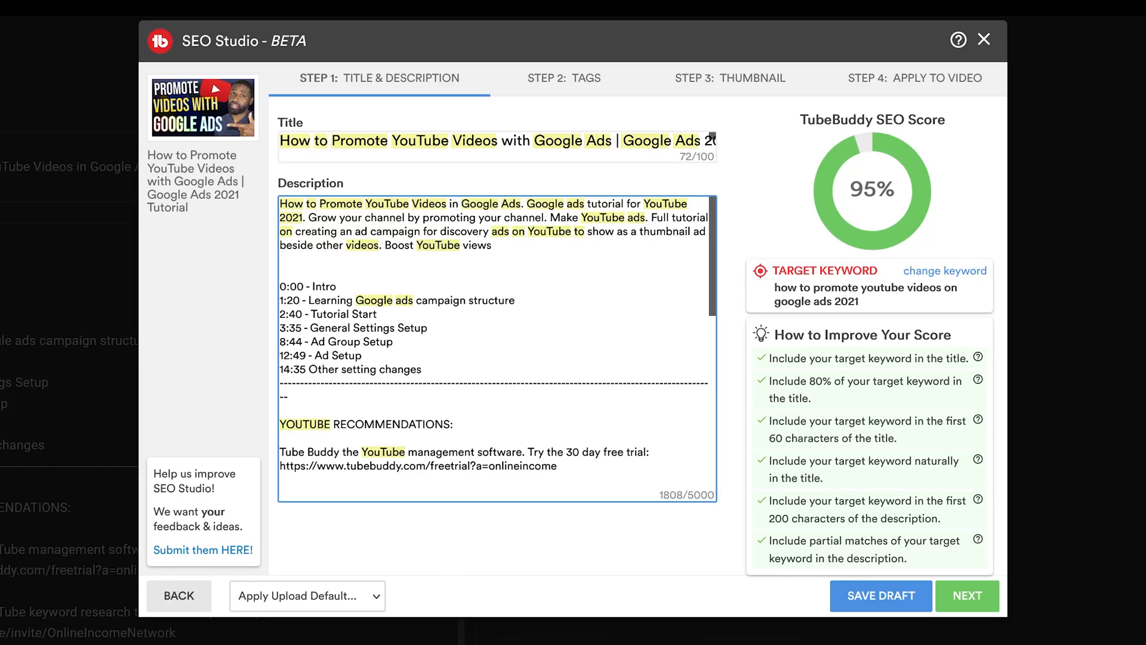
{"action": "mouse_move", "coordinate": [855, 368]}
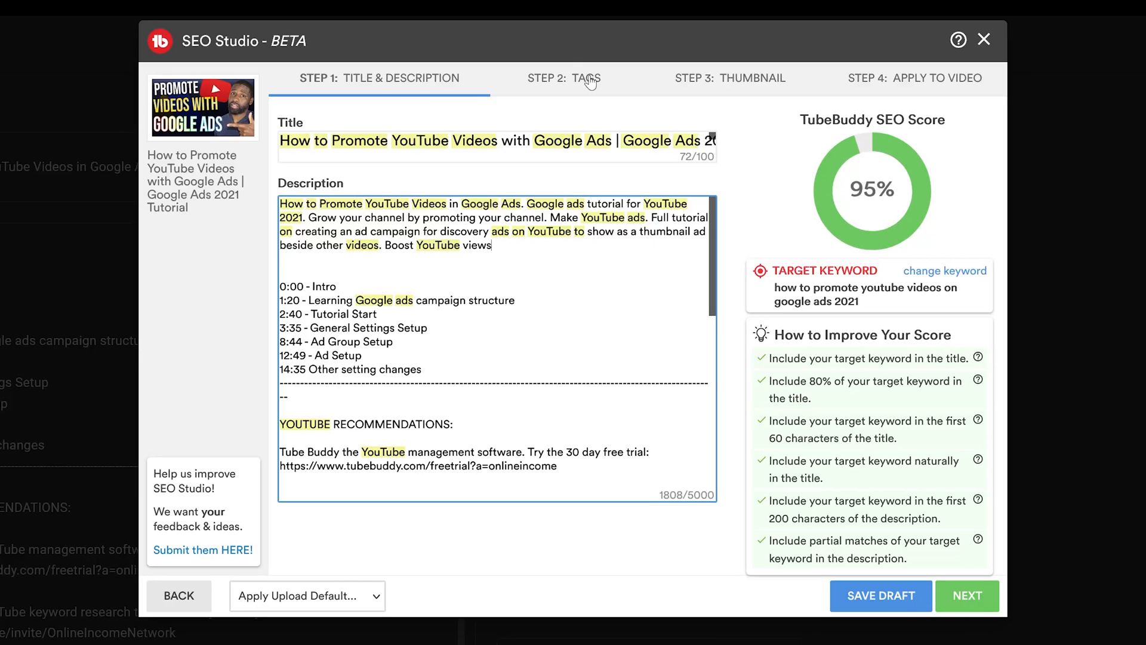
Step: Advance to the Tags step listing existing tags and the suggested keyword tag
{"action": "left_click", "coordinate": [585, 78]}
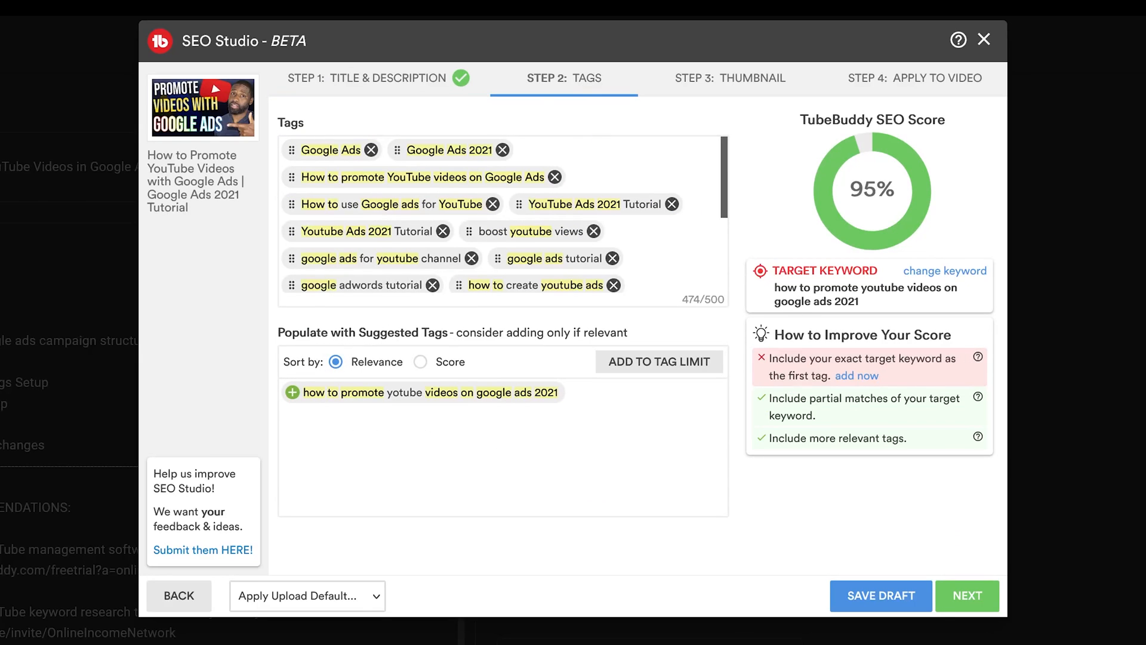
{"action": "mouse_move", "coordinate": [746, 393]}
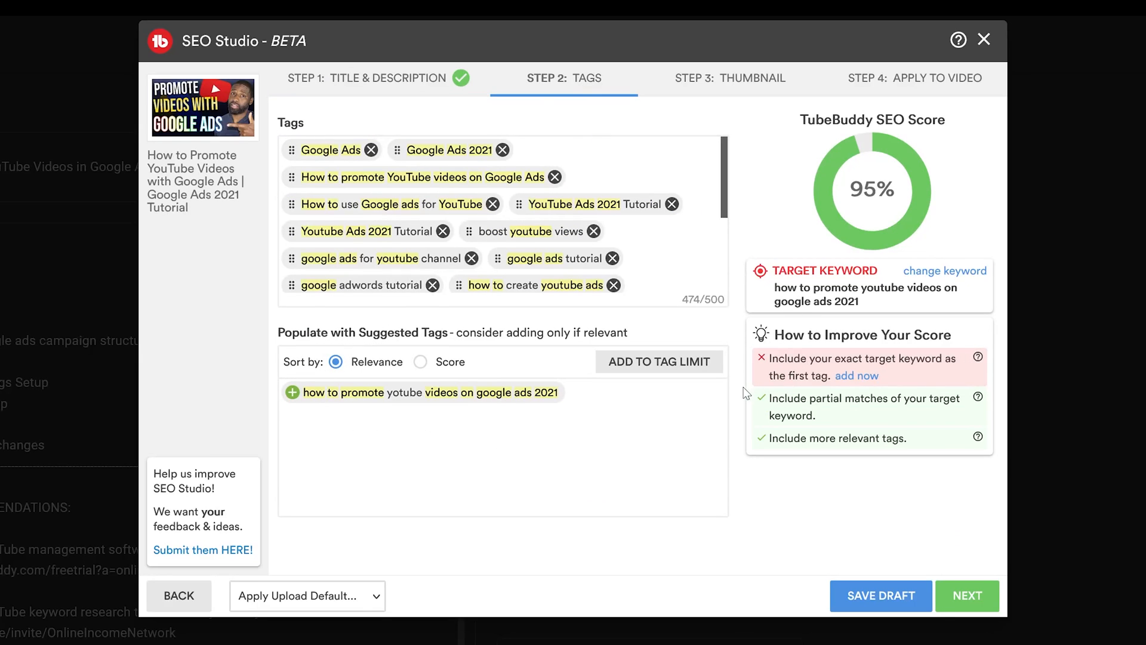
{"action": "mouse_move", "coordinate": [744, 379]}
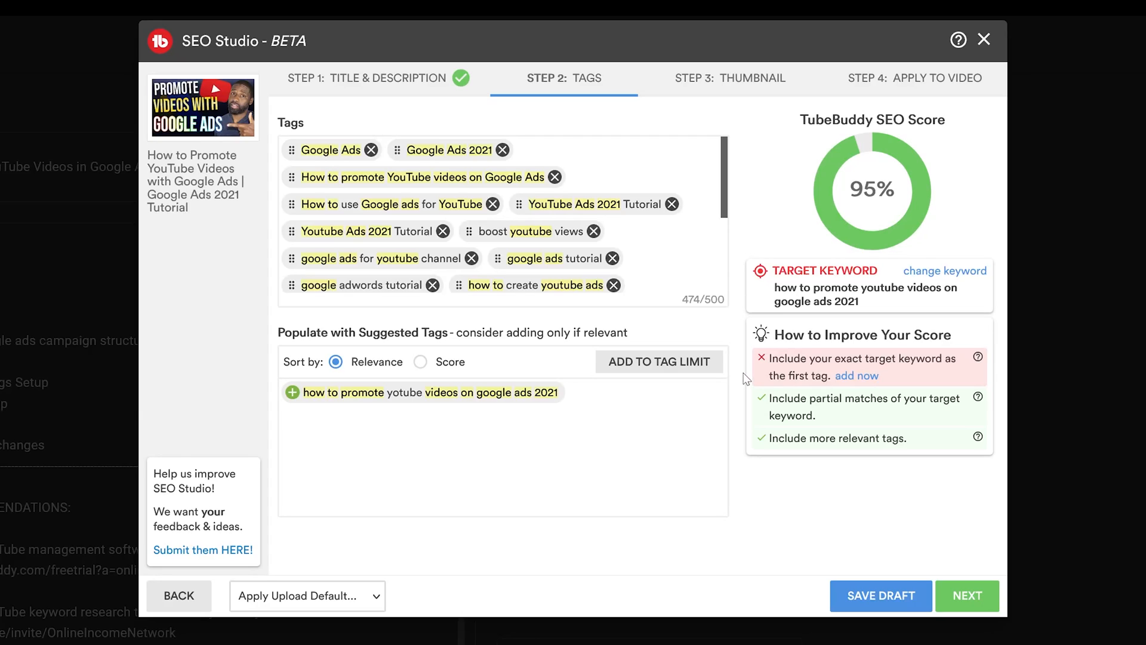
{"action": "mouse_move", "coordinate": [742, 369]}
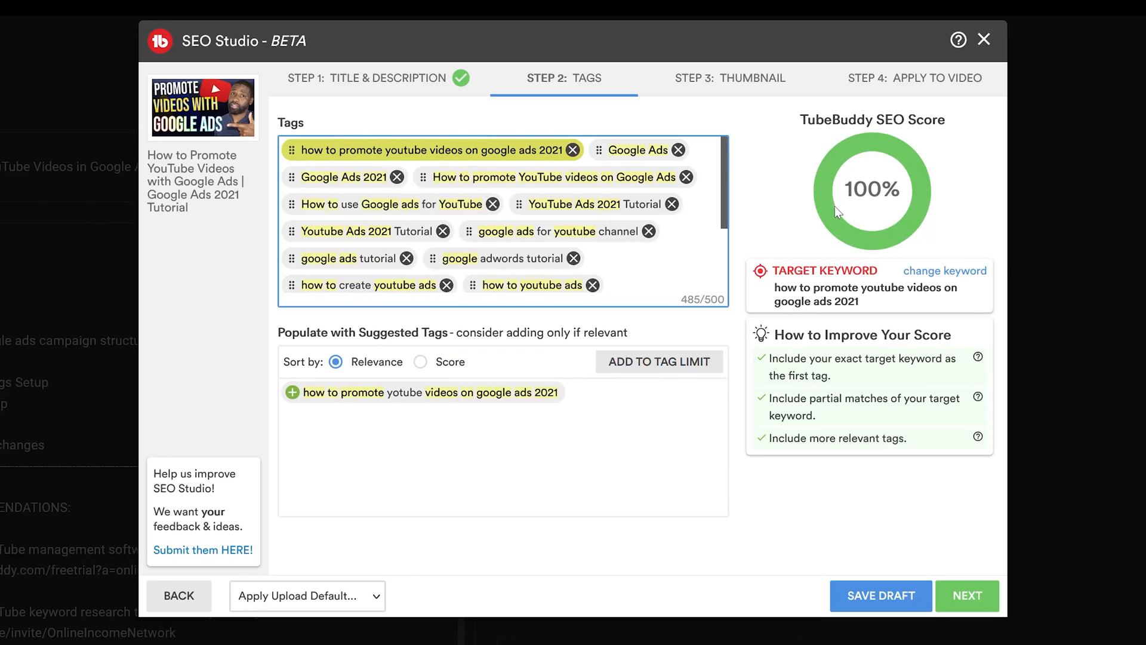
{"action": "mouse_move", "coordinate": [744, 582]}
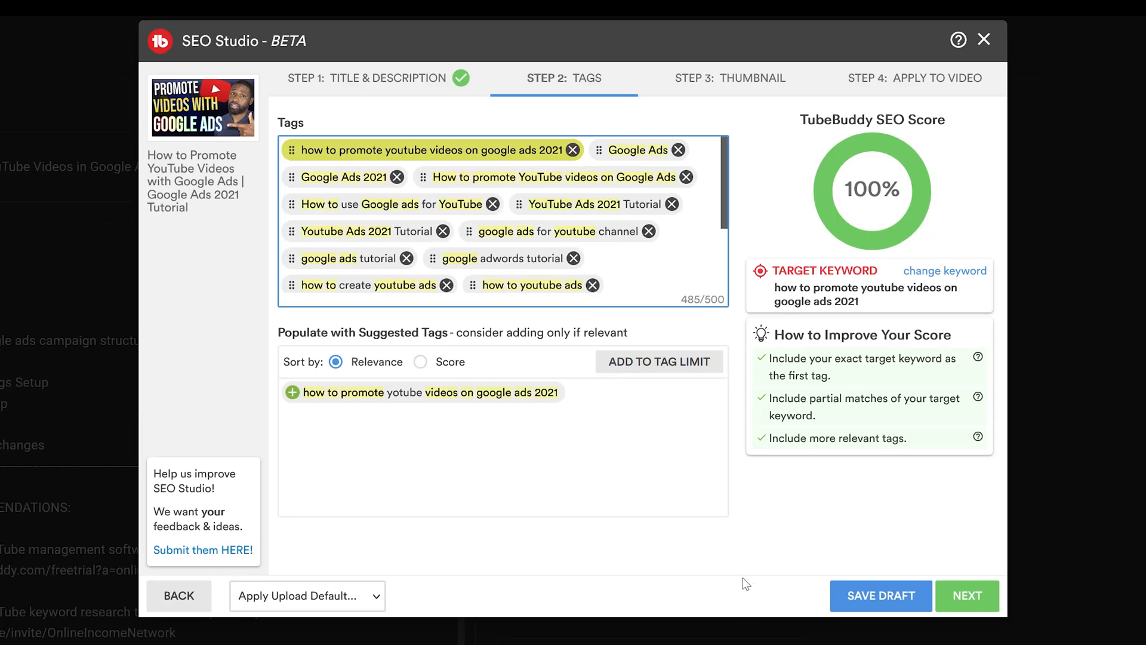
{"action": "mouse_move", "coordinate": [360, 436]}
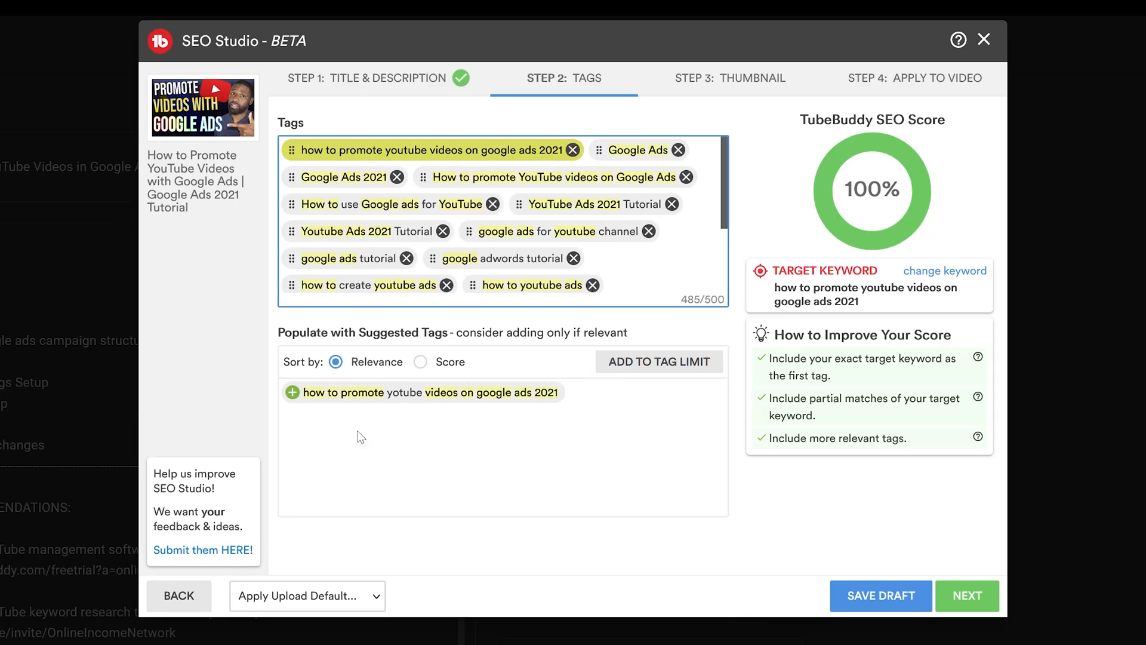
{"action": "mouse_move", "coordinate": [503, 410]}
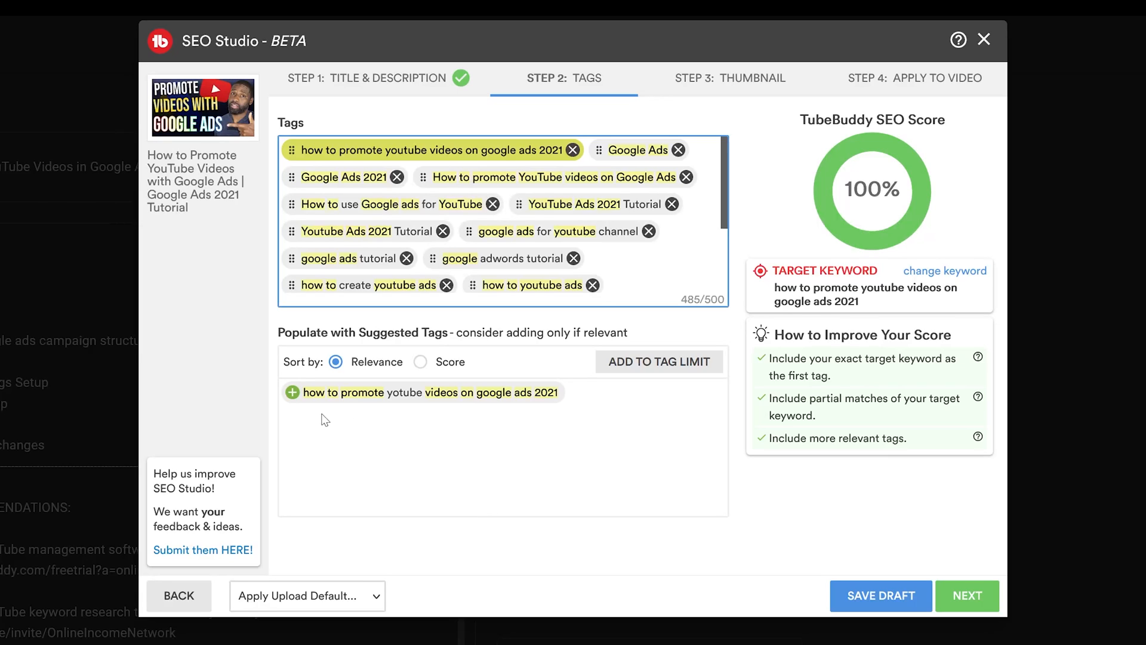
{"action": "mouse_move", "coordinate": [432, 417]}
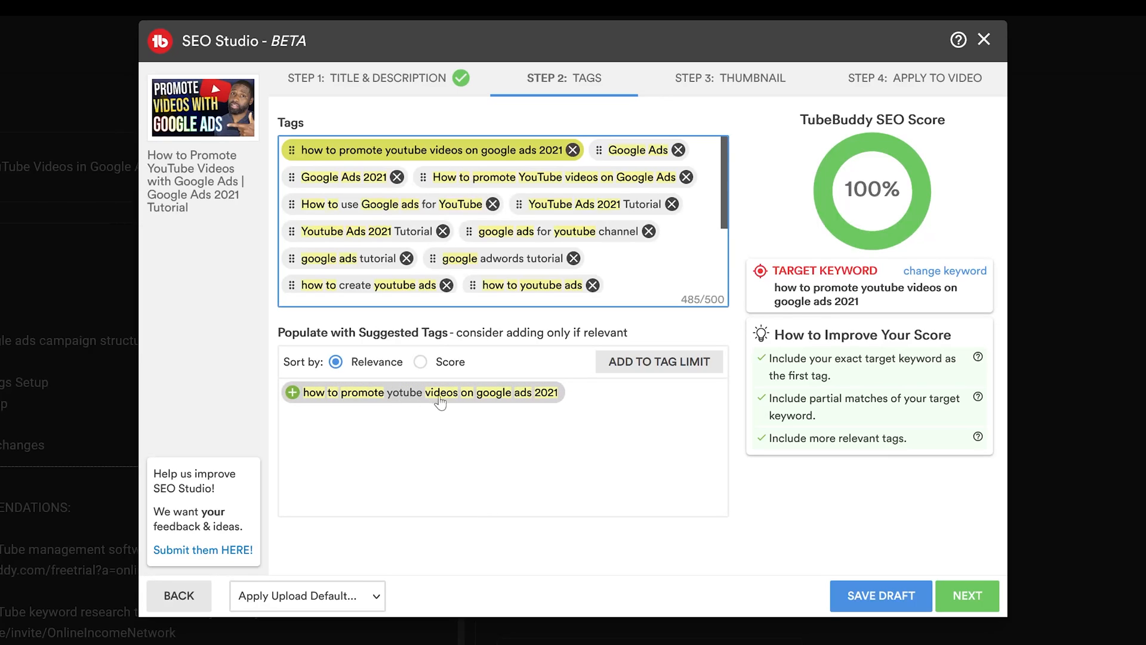
{"action": "mouse_move", "coordinate": [491, 450]}
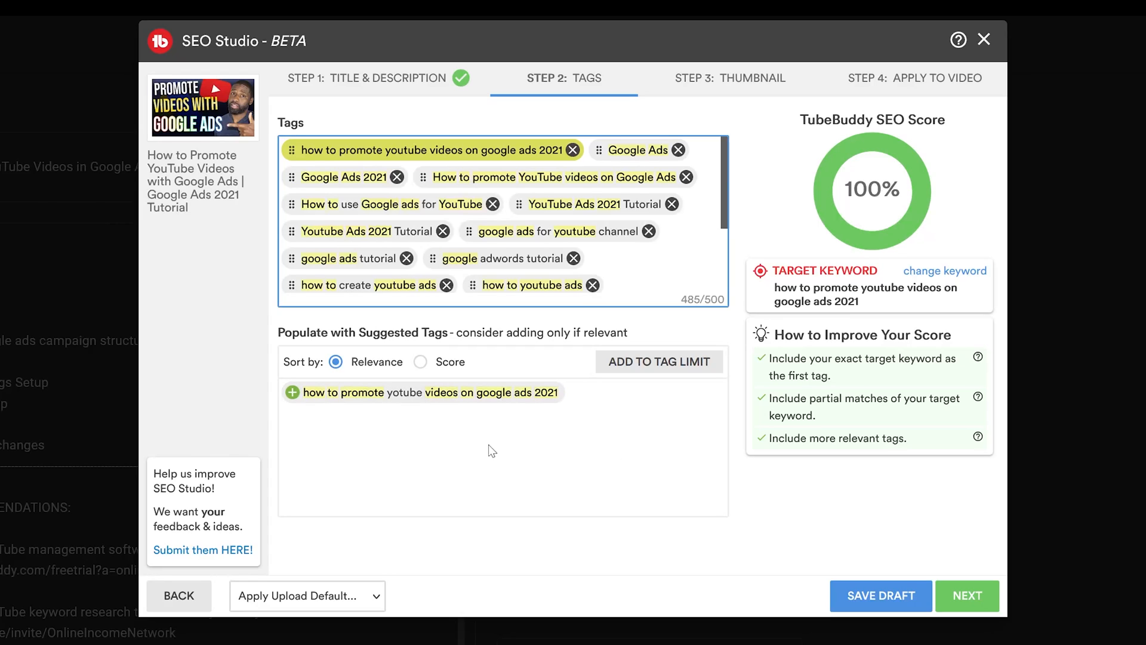
{"action": "mouse_move", "coordinate": [610, 428]}
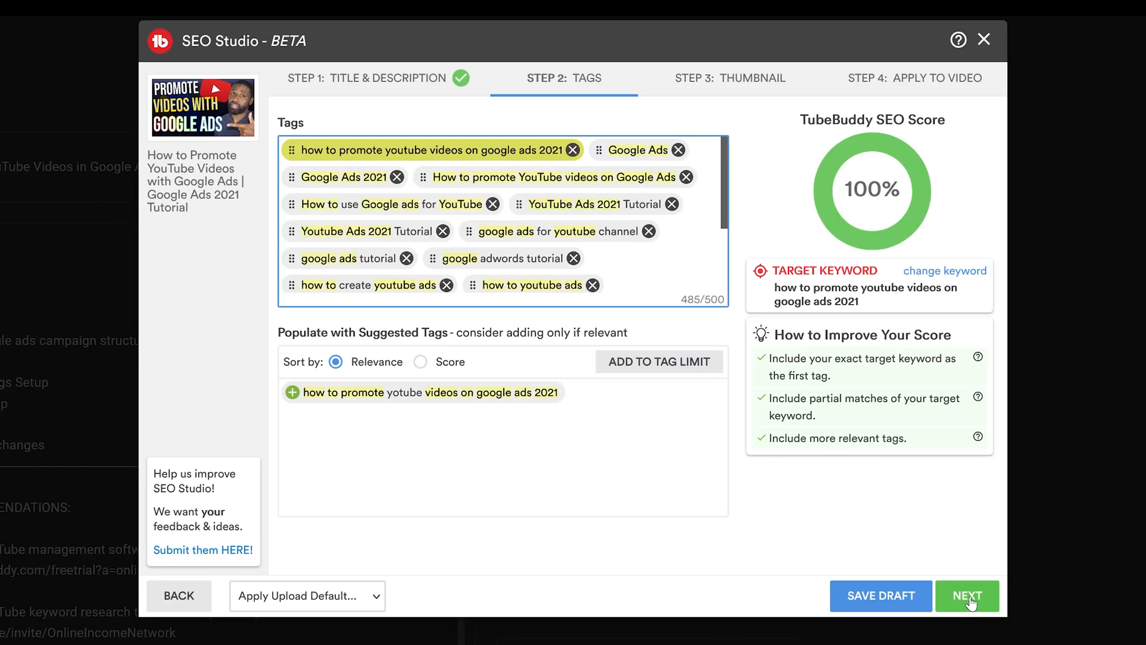
Step: Review competing thumbnails for the target keyword on Step 3, then advance to Step 4
{"action": "left_click", "coordinate": [965, 595]}
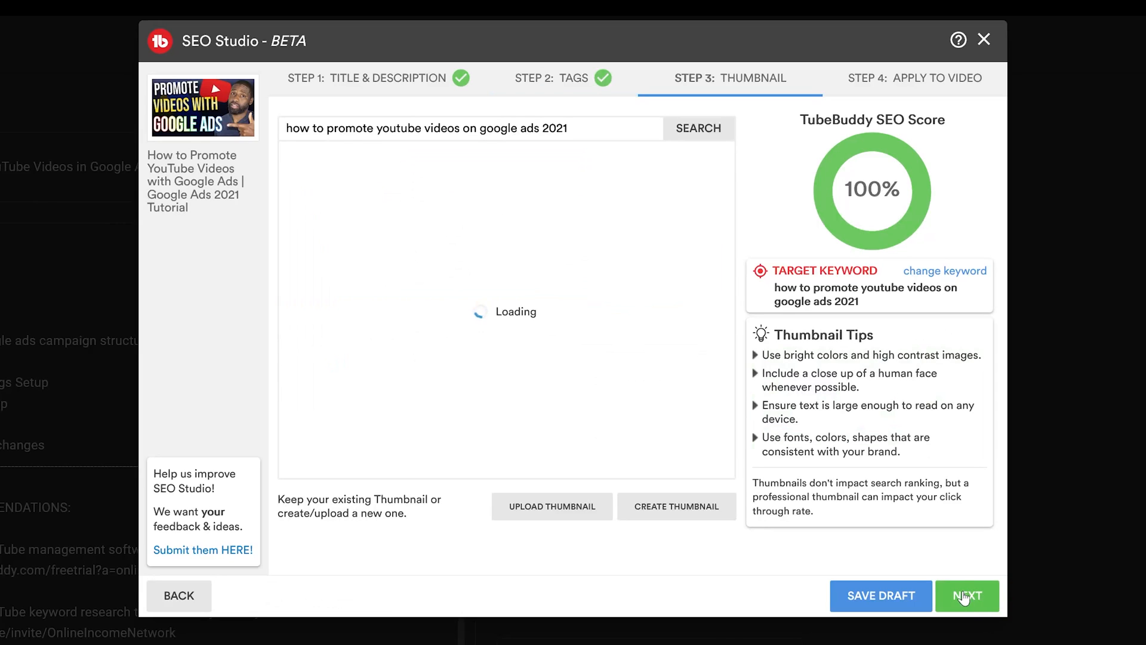
{"action": "left_click", "coordinate": [696, 127]}
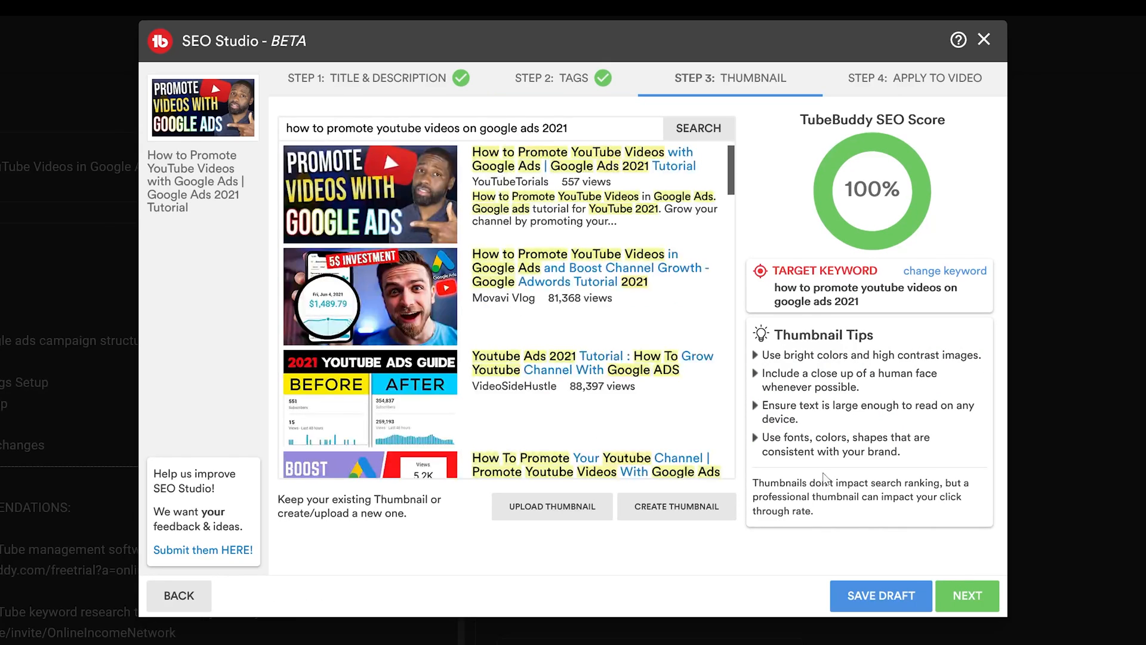
{"action": "mouse_move", "coordinate": [537, 265]}
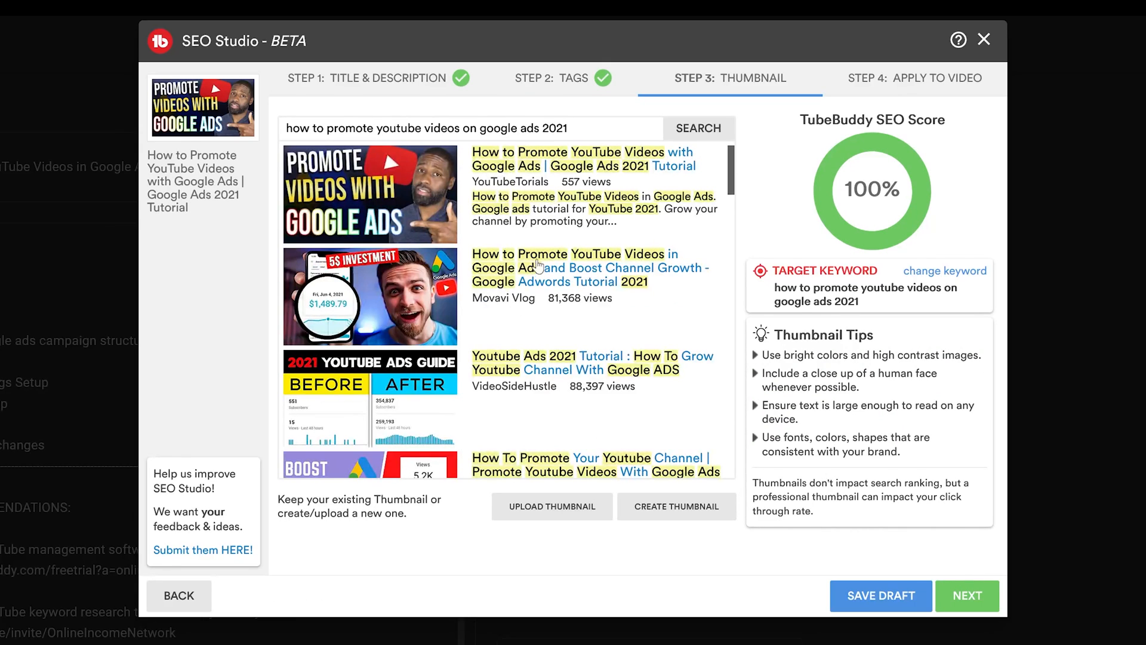
{"action": "mouse_move", "coordinate": [415, 355]}
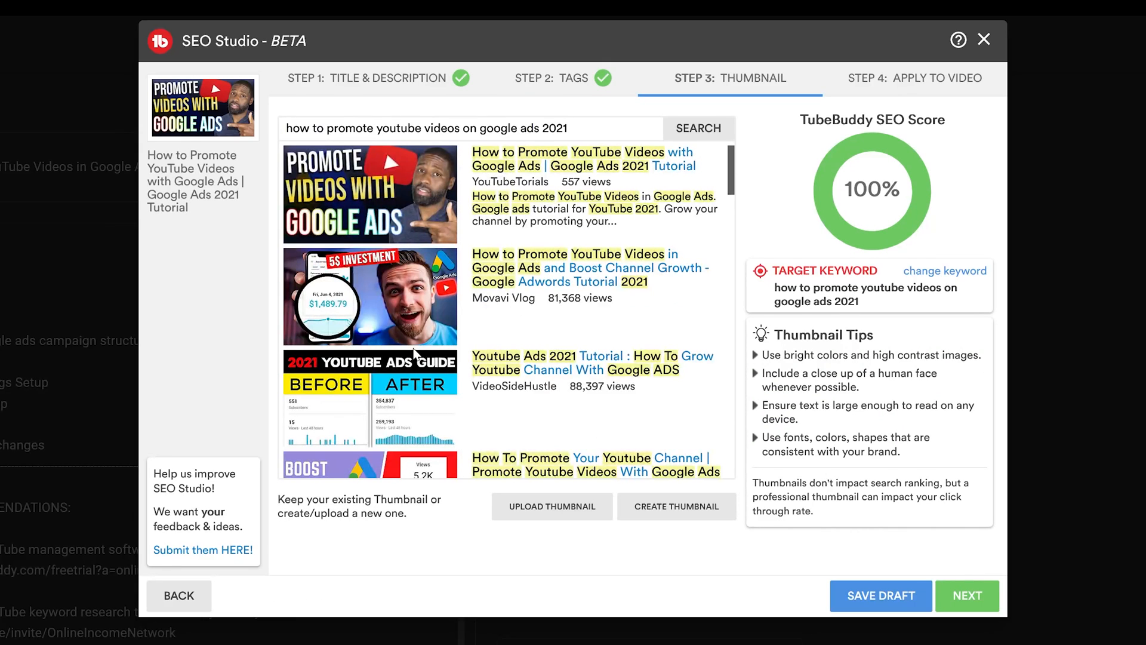
{"action": "scroll", "scroll_direction": "down", "scroll_amount": 3}
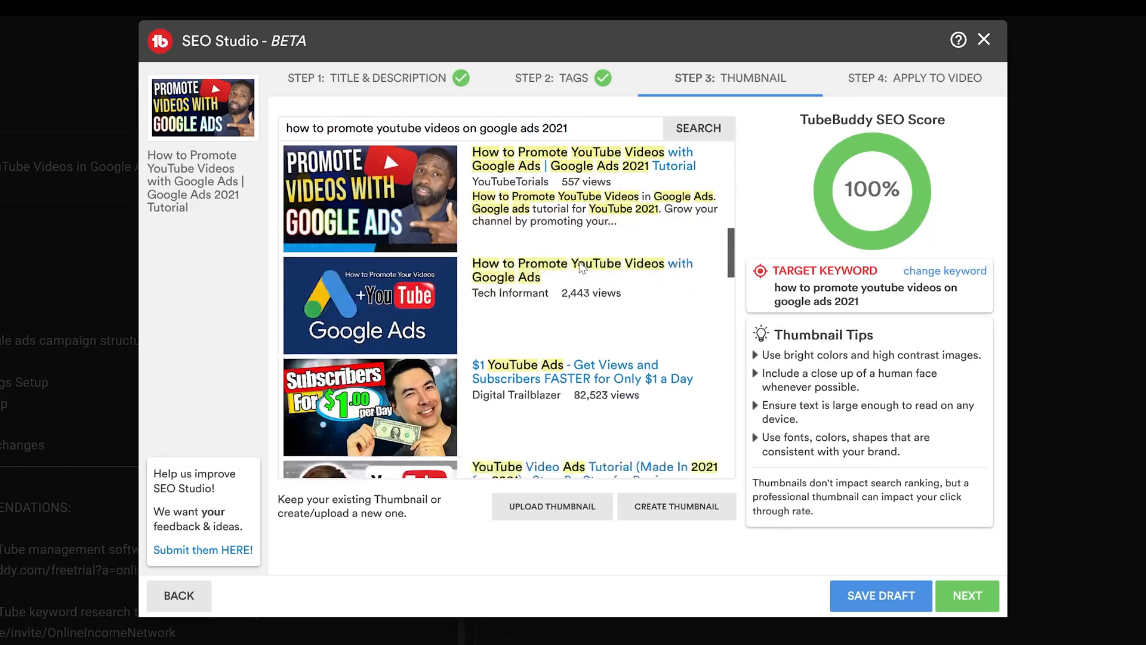
{"action": "scroll", "scroll_direction": "down", "scroll_amount": 3}
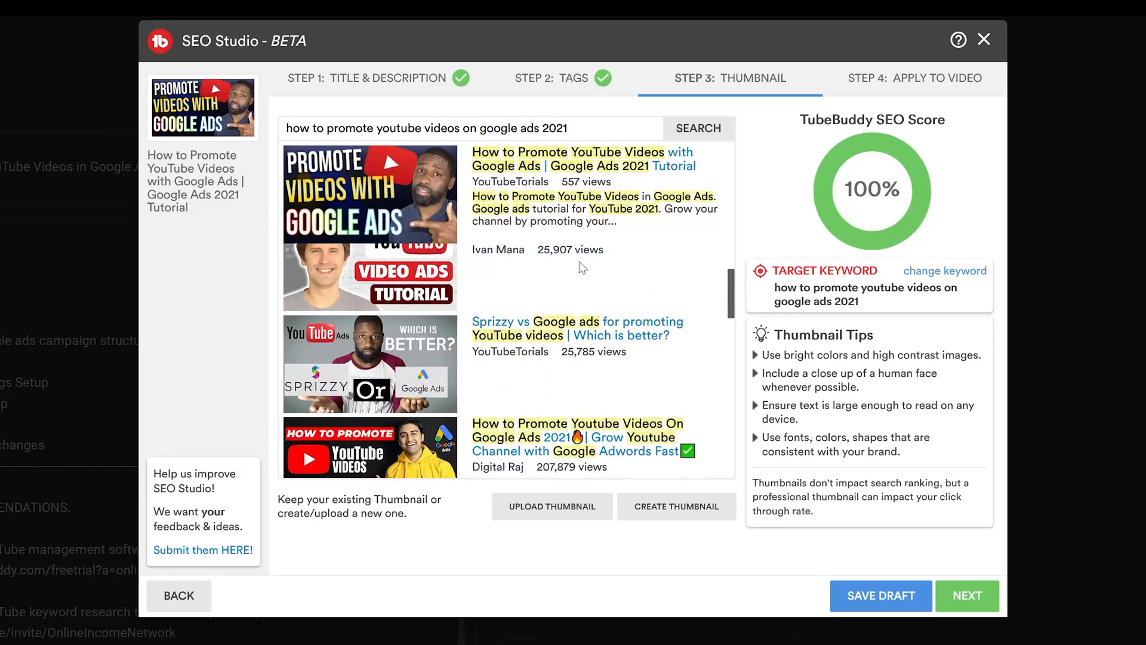
{"action": "scroll", "scroll_direction": "down", "scroll_amount": 3}
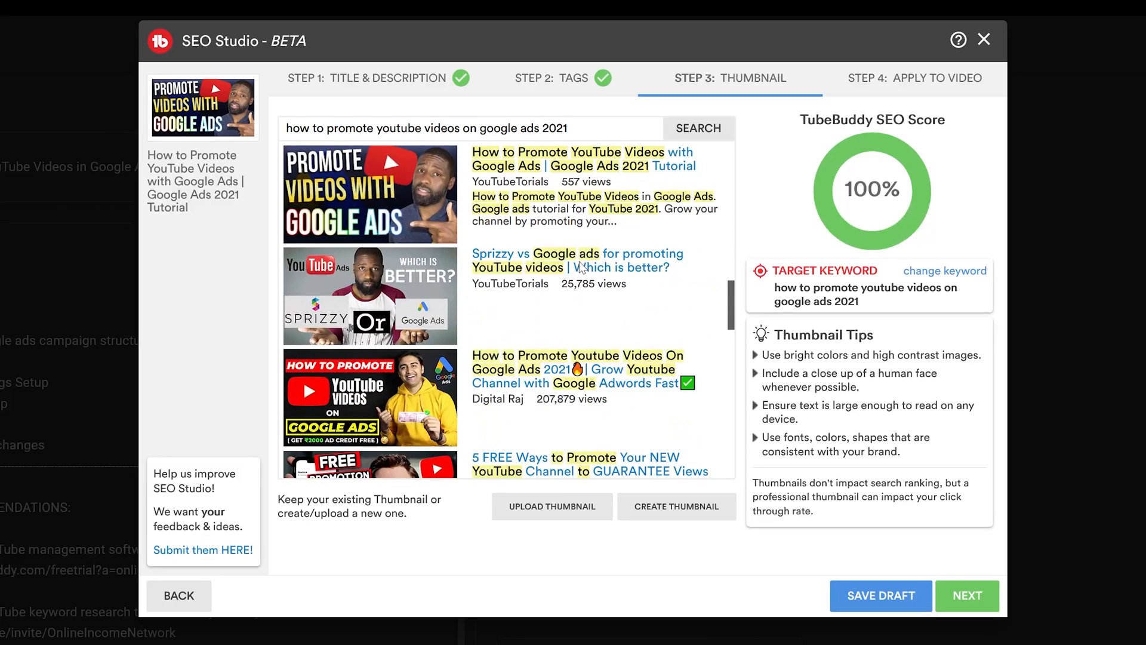
{"action": "scroll", "scroll_direction": "down", "scroll_amount": 3}
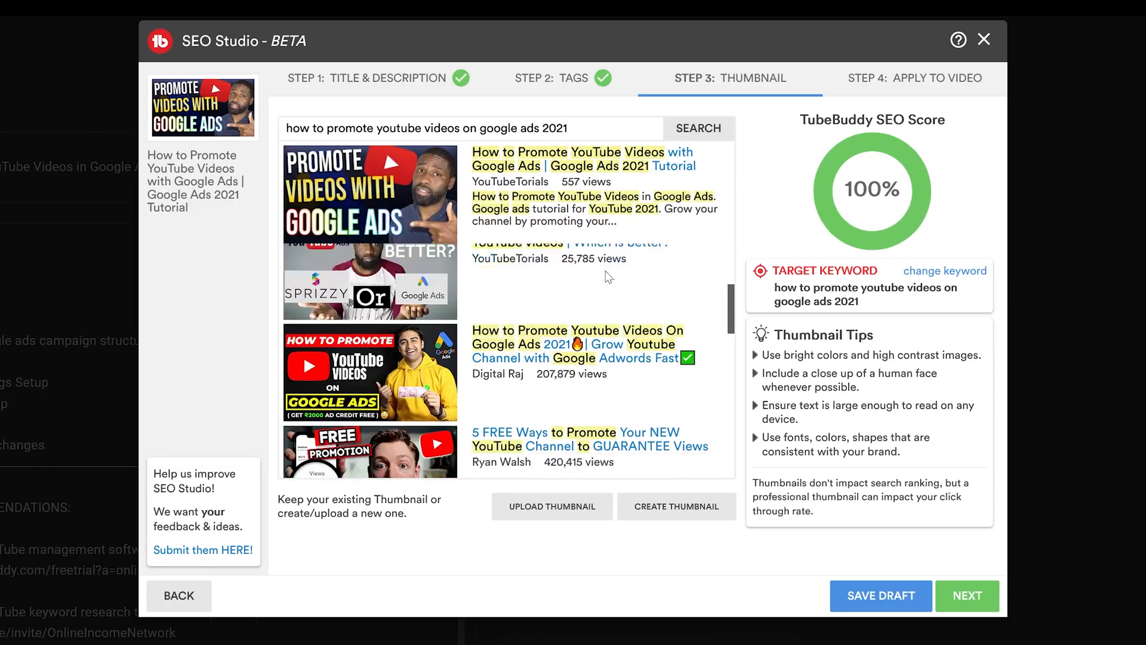
{"action": "scroll", "scroll_direction": "down", "scroll_amount": 3}
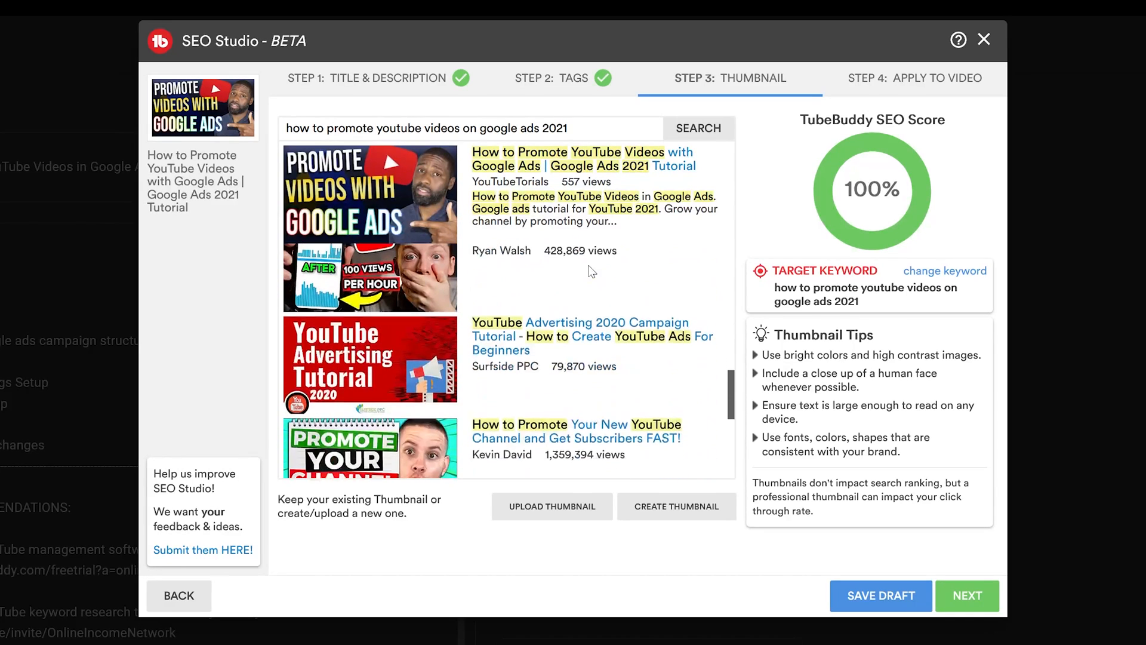
{"action": "scroll", "scroll_direction": "down", "scroll_amount": 3}
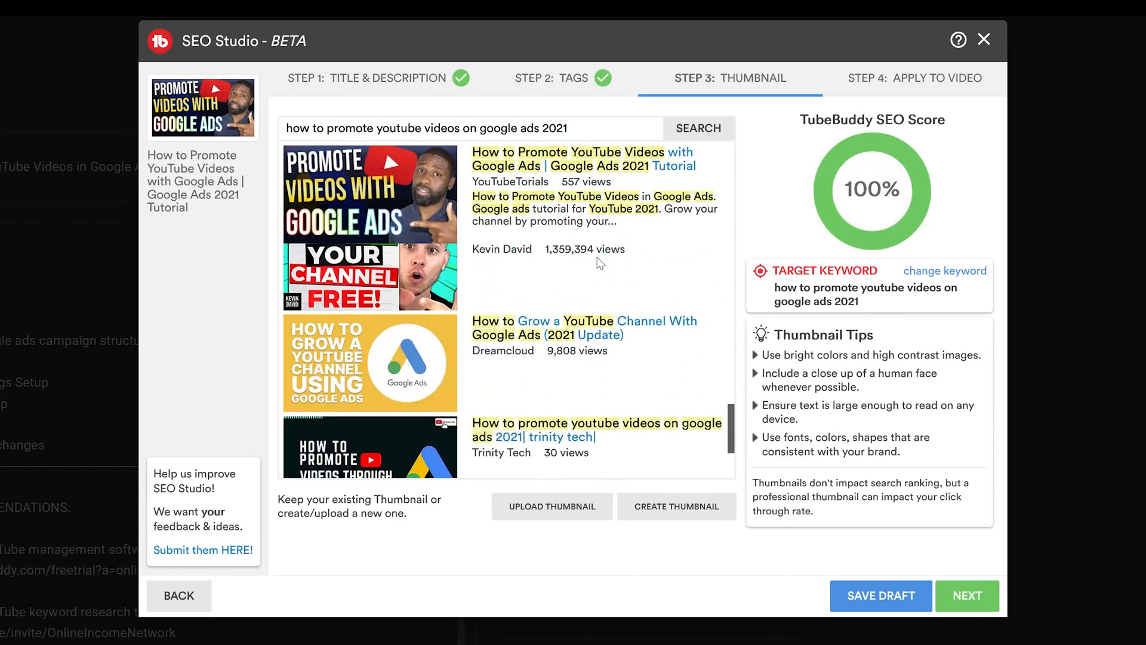
{"action": "scroll", "scroll_direction": "down", "scroll_amount": 3}
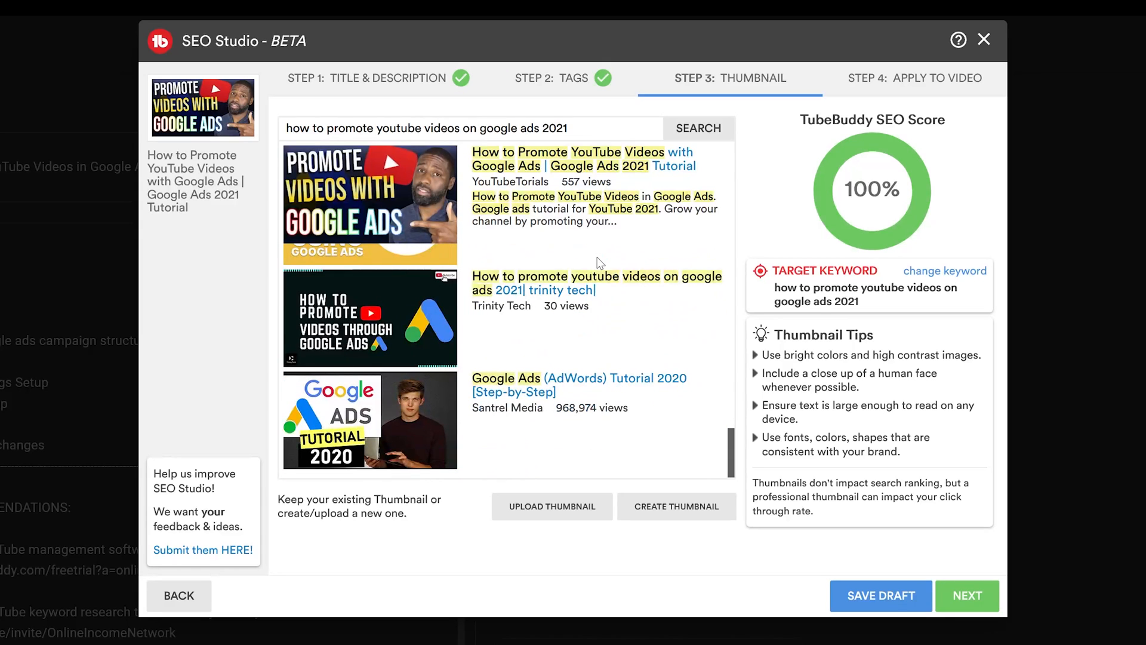
{"action": "scroll", "scroll_direction": "down", "scroll_amount": 3}
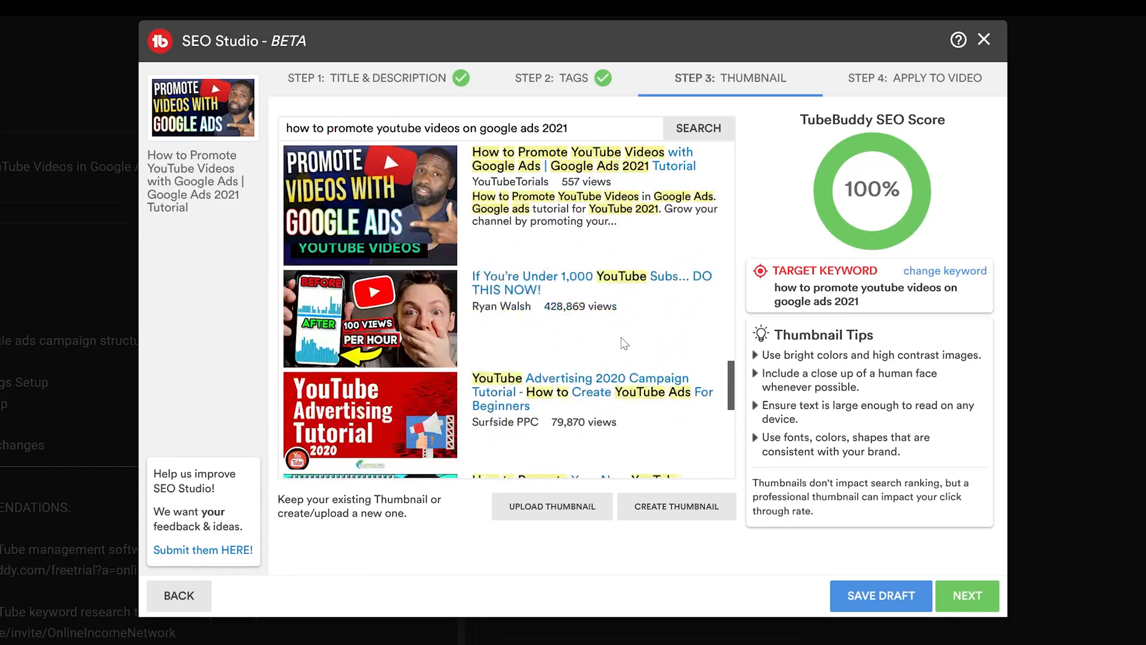
{"action": "scroll", "scroll_direction": "down", "scroll_amount": 3}
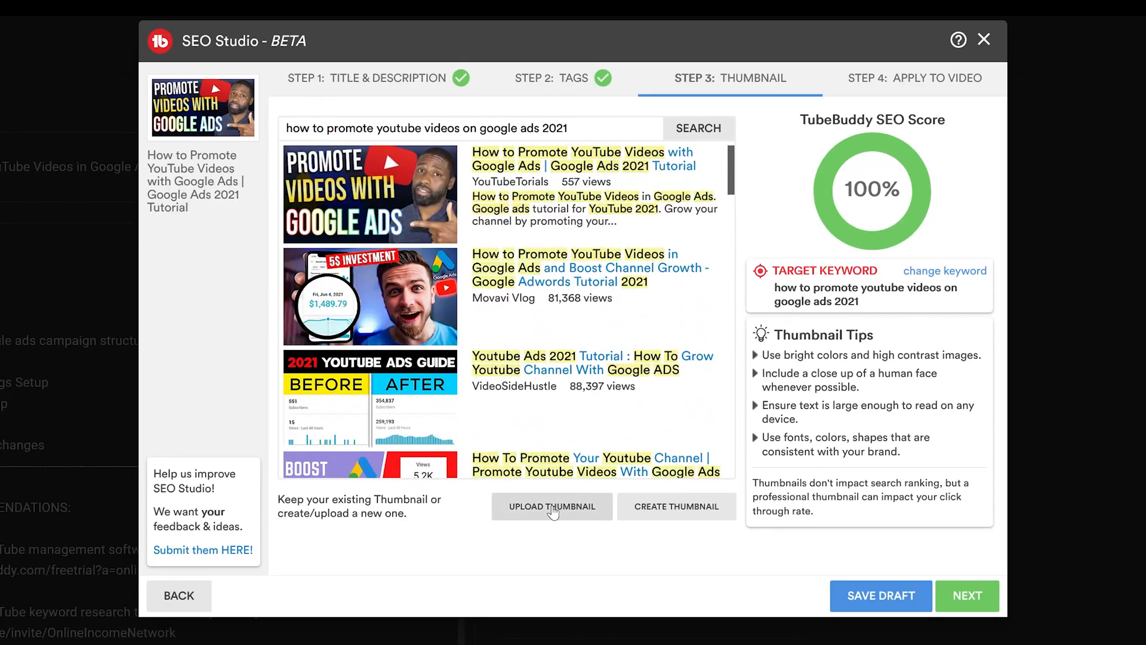
{"action": "mouse_move", "coordinate": [675, 506]}
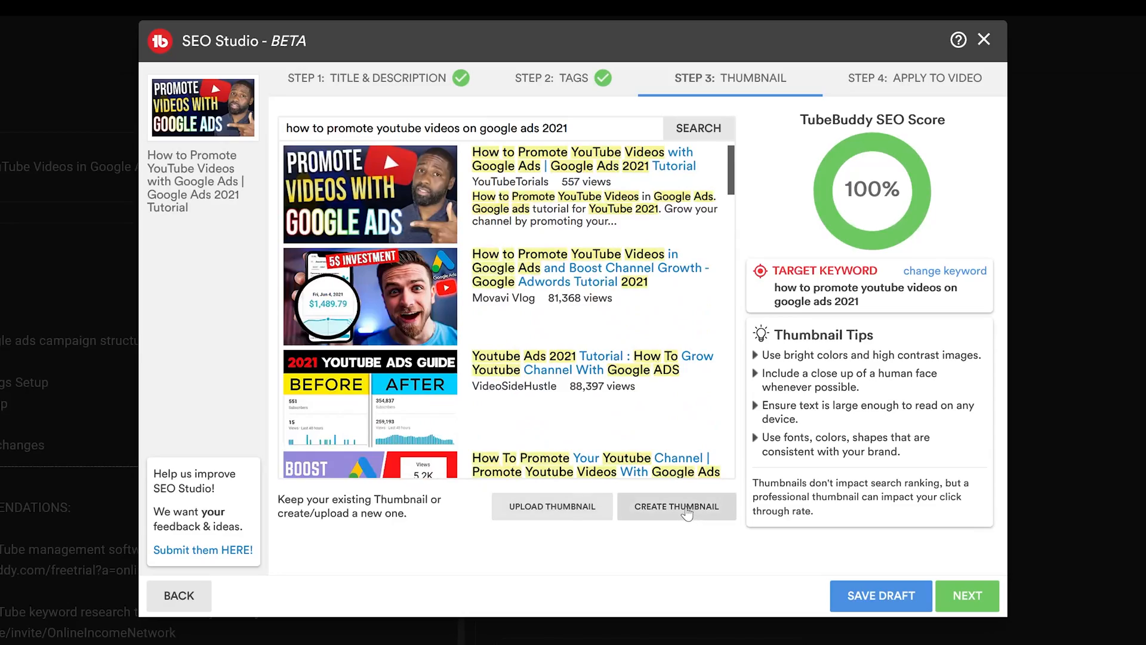
{"action": "left_click", "coordinate": [966, 594]}
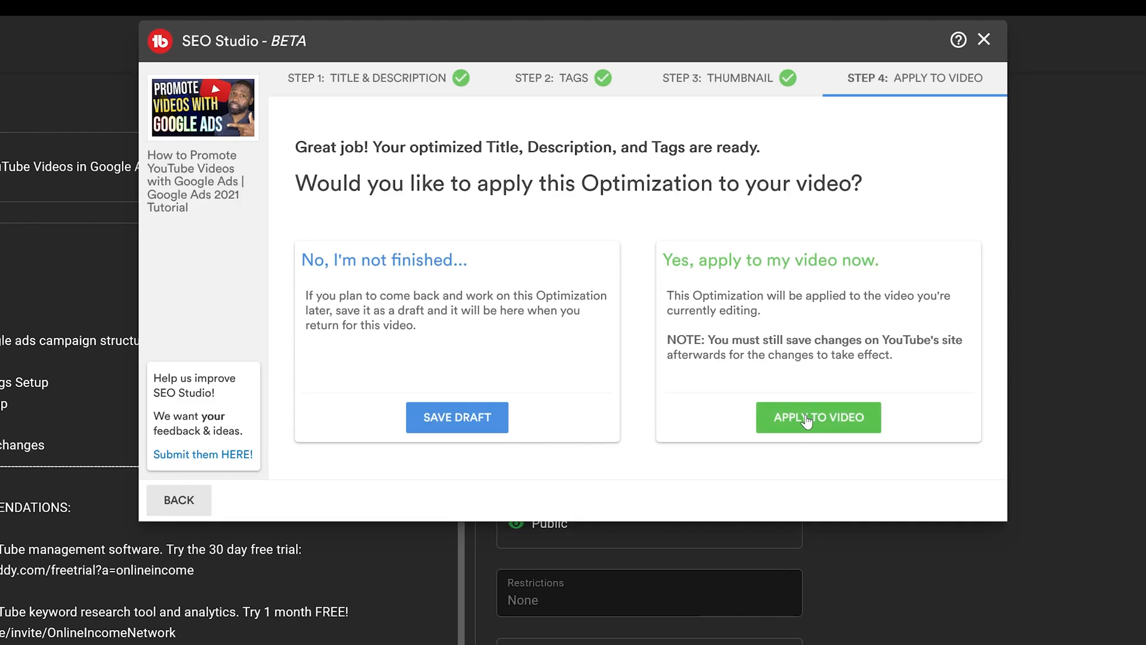
Step: Apply the optimized title, description and tags to the video and acknowledge TubeBuddy's notice
{"action": "left_click", "coordinate": [818, 418]}
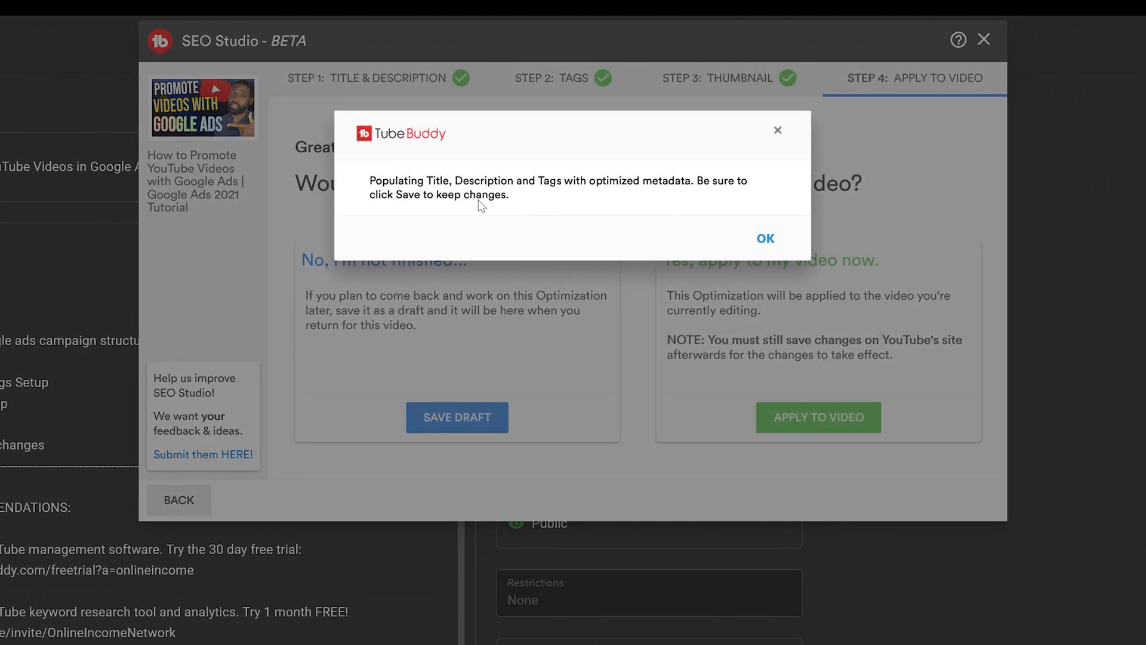
{"action": "mouse_move", "coordinate": [734, 207]}
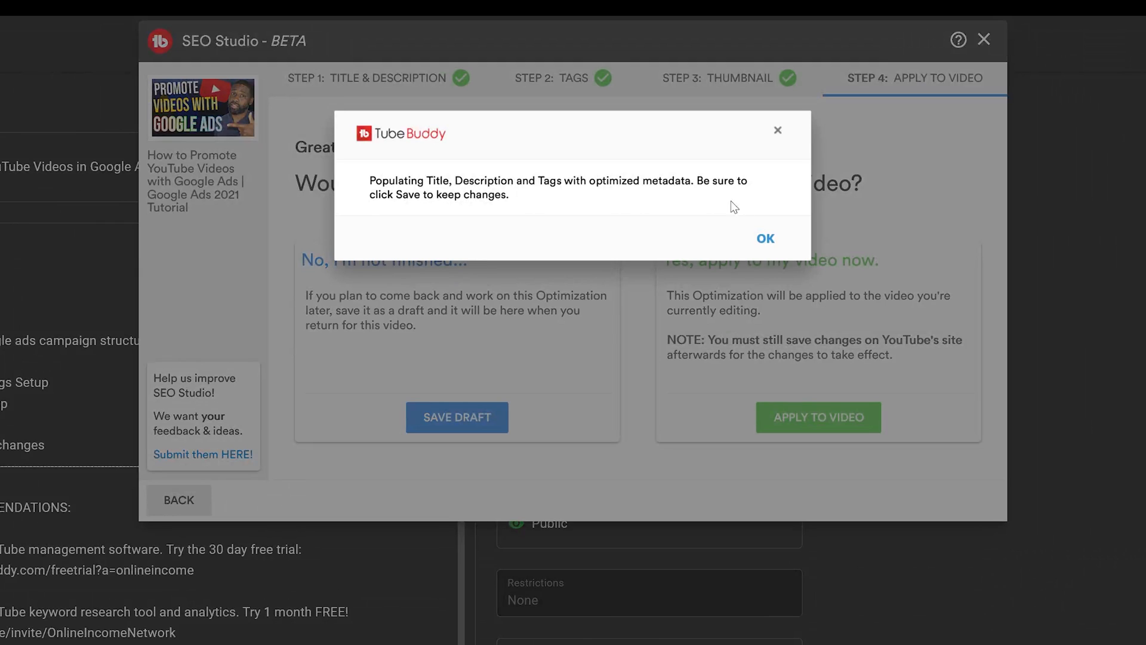
{"action": "mouse_move", "coordinate": [708, 229]}
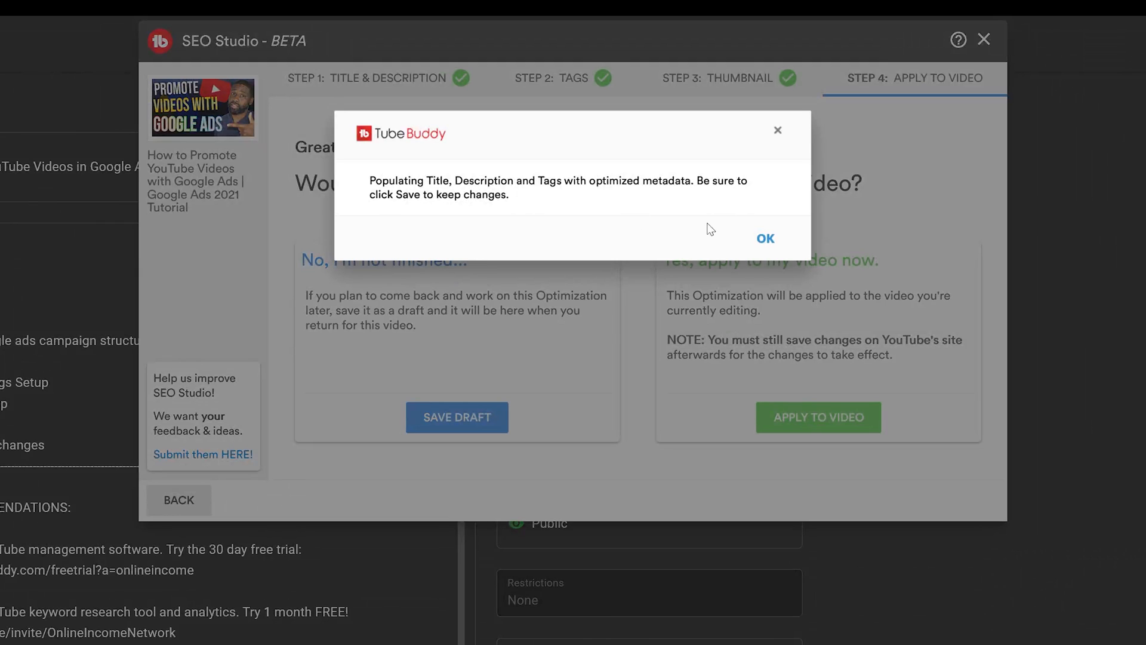
{"action": "mouse_move", "coordinate": [830, 246]}
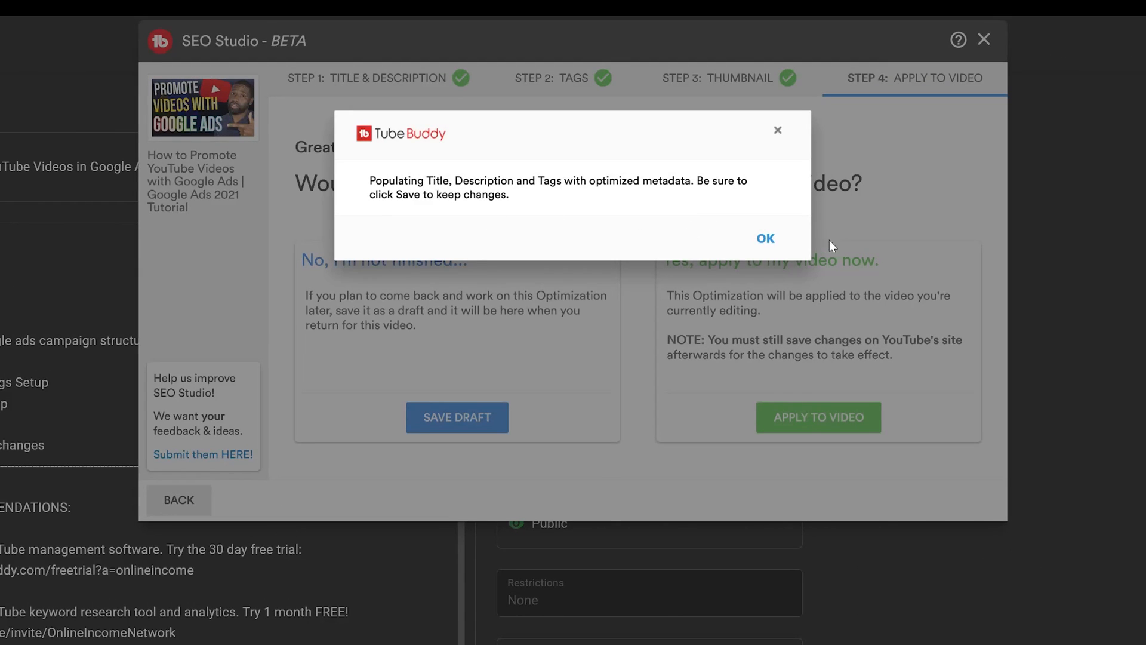
{"action": "mouse_move", "coordinate": [765, 241]}
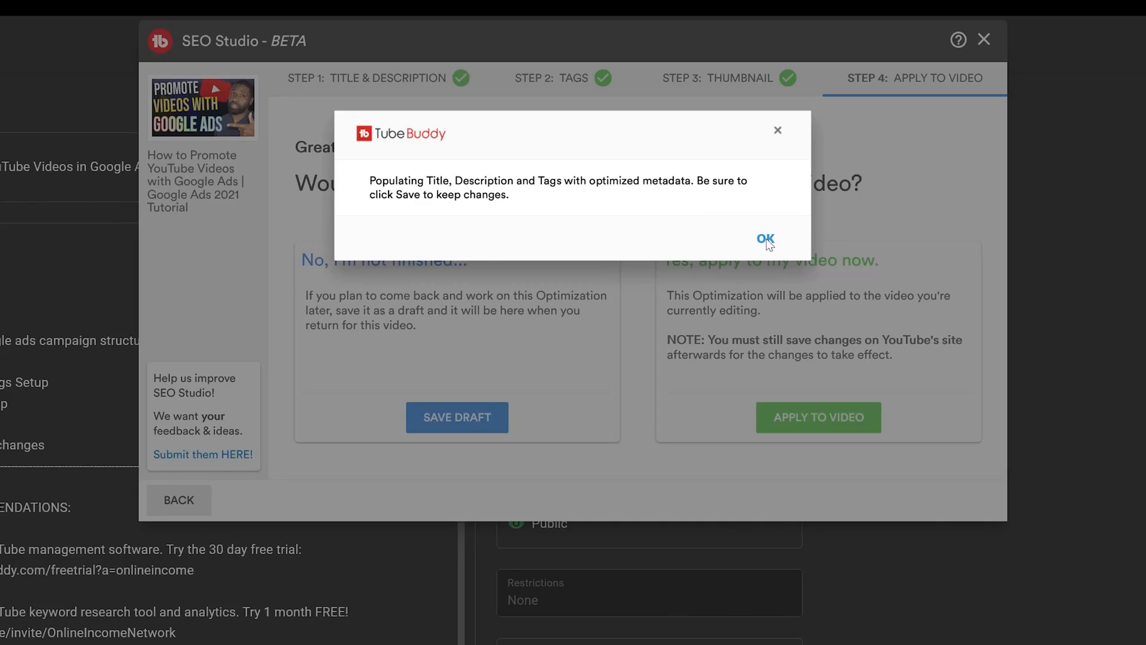
{"action": "left_click", "coordinate": [764, 240]}
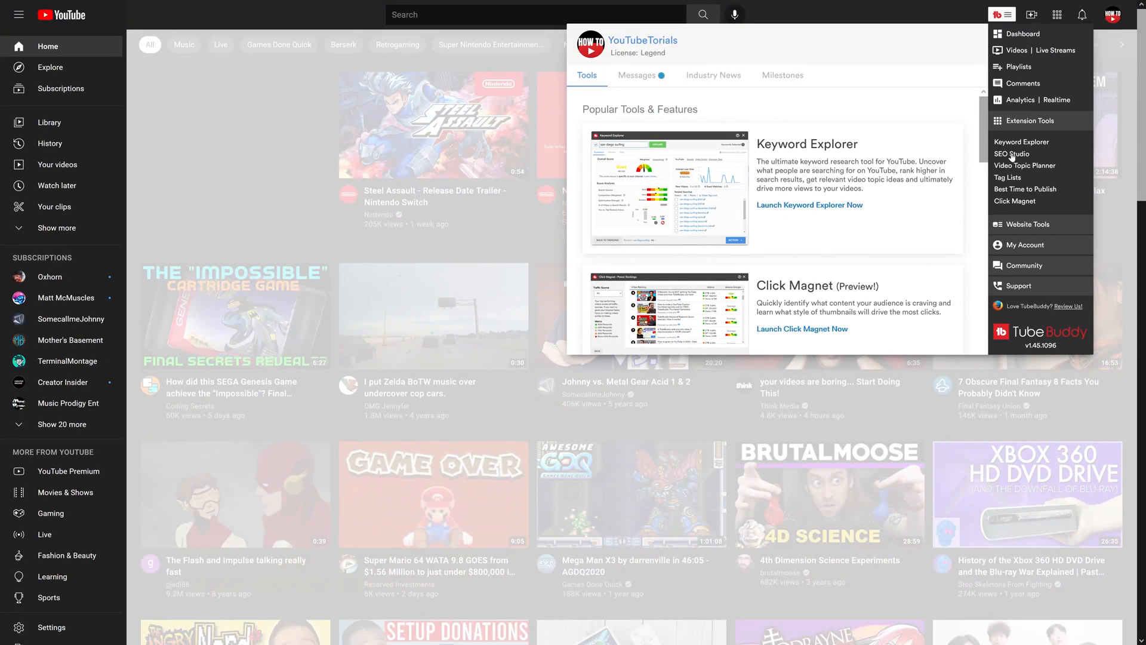
Step: Launch SEO Studio over the YouTube home page with an empty target keyword field
{"action": "left_click", "coordinate": [1012, 154]}
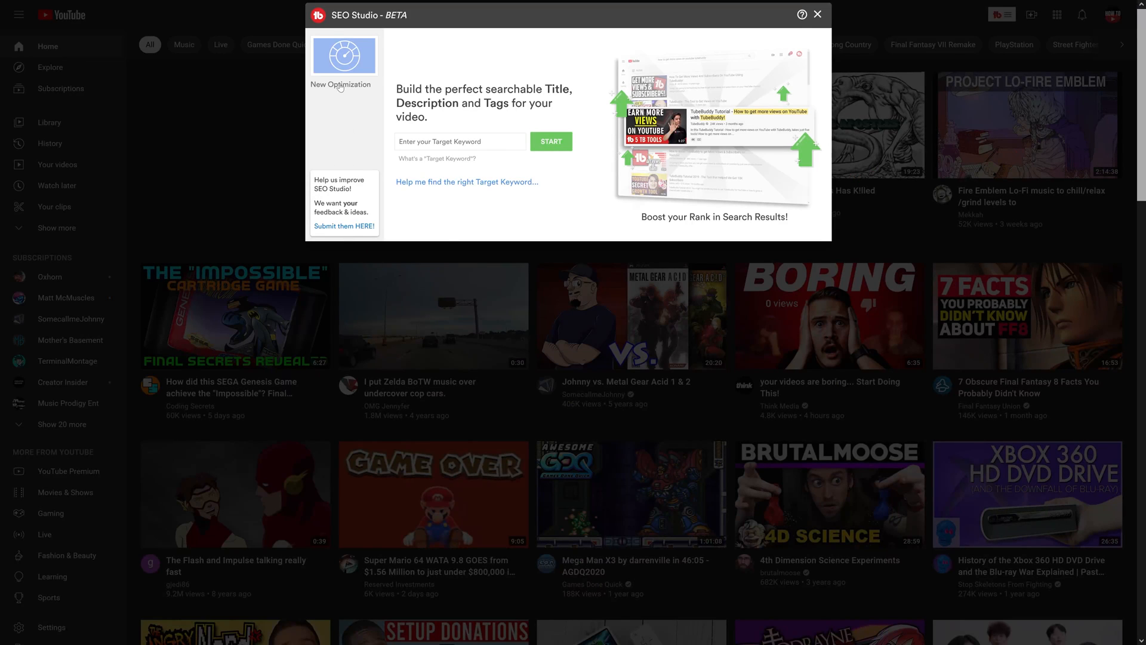
{"action": "mouse_move", "coordinate": [342, 87]}
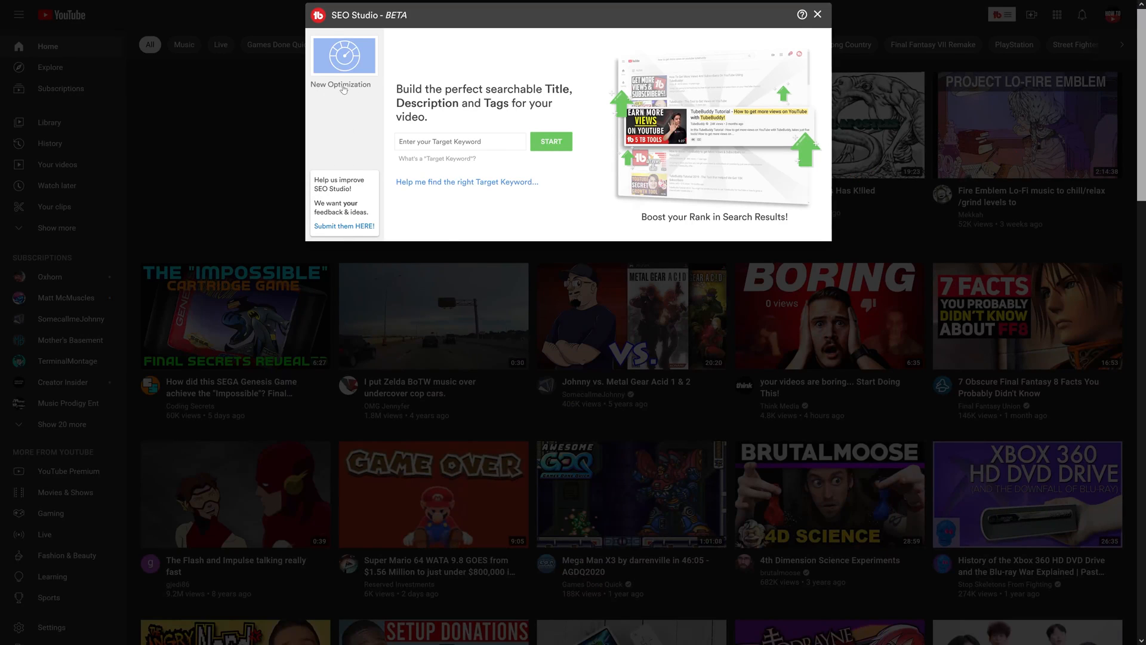